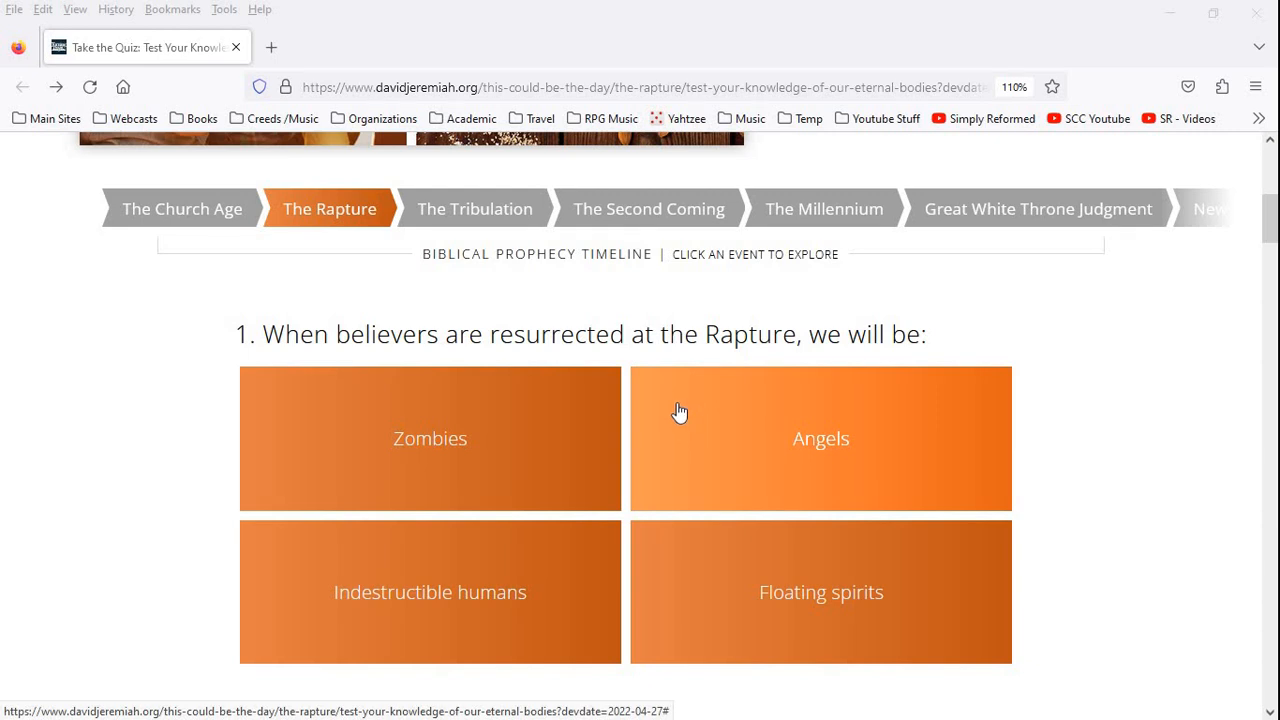
{"action": "mouse_move", "coordinate": [587, 381]}
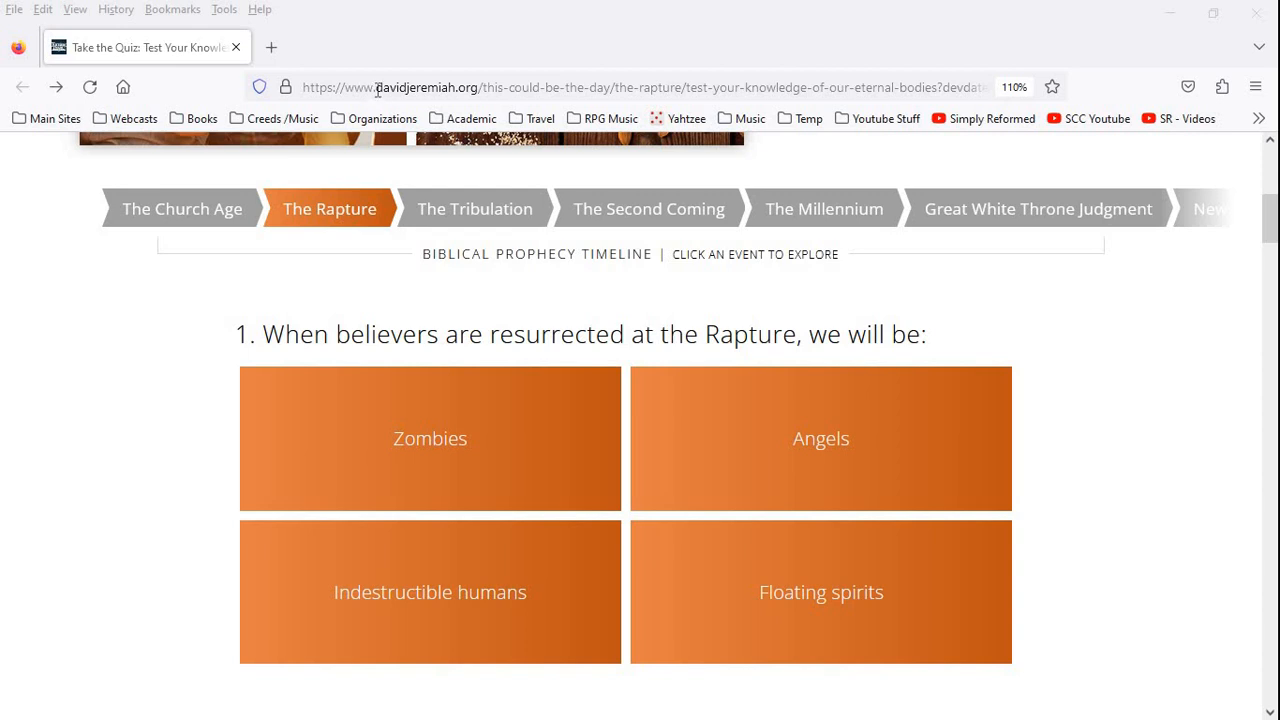
{"action": "mouse_move", "coordinate": [760, 225]}
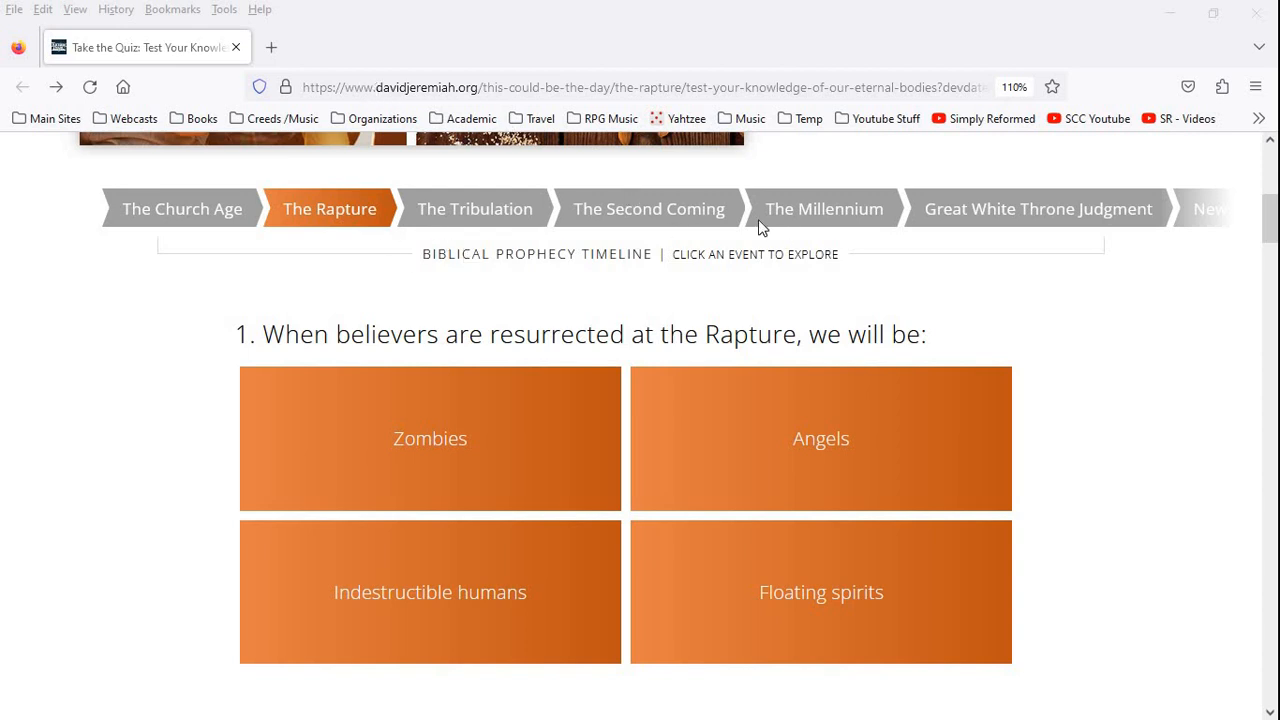
{"action": "mouse_move", "coordinate": [603, 261]}
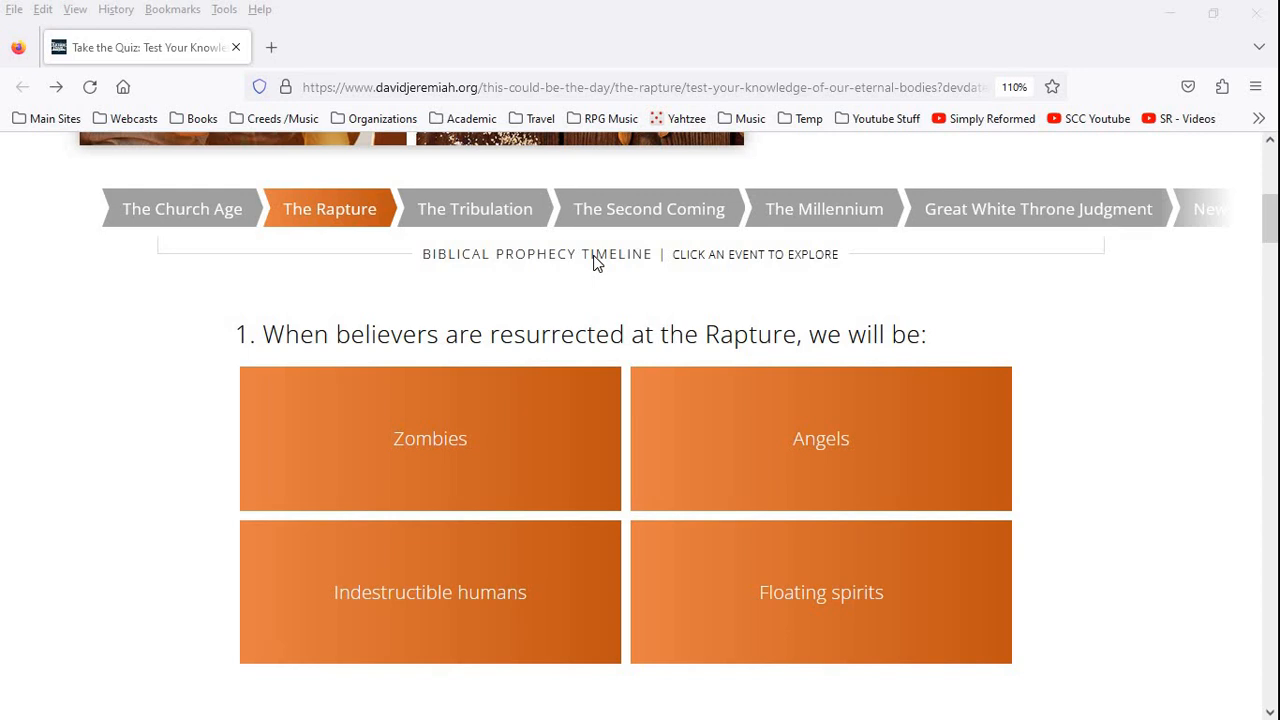
{"action": "mouse_move", "coordinate": [283, 331]}
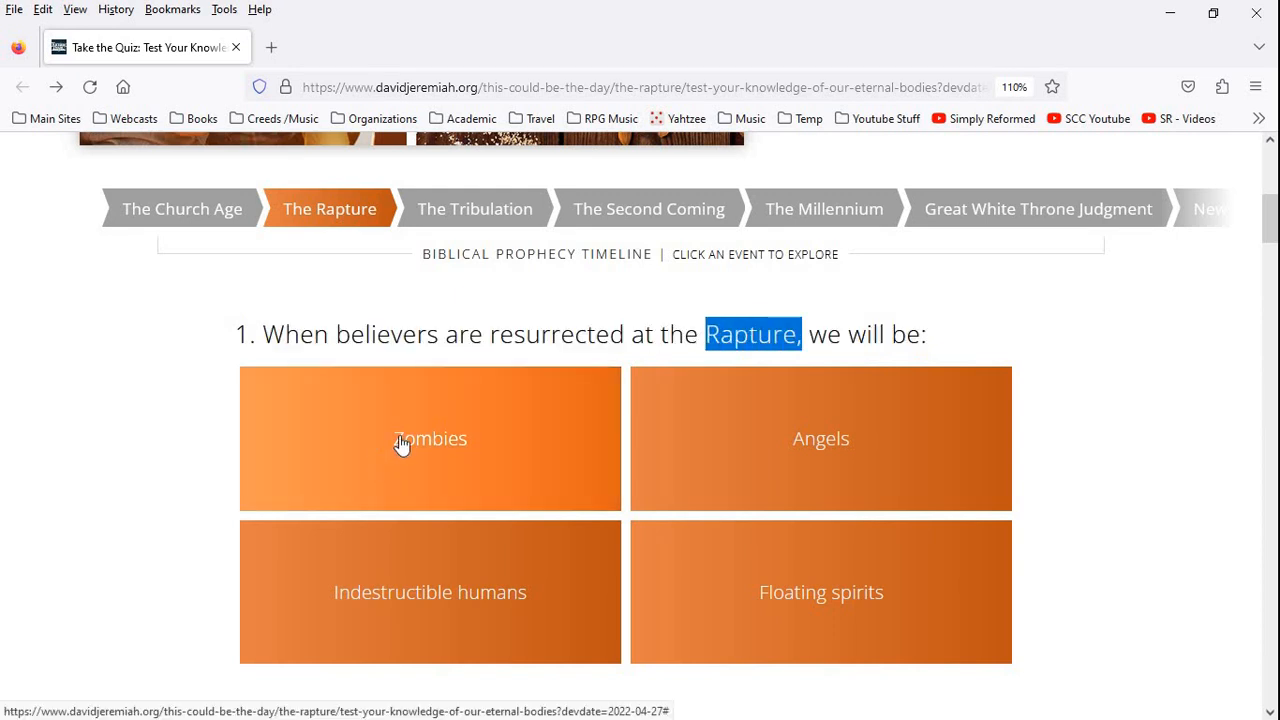
{"action": "mouse_move", "coordinate": [685, 448]}
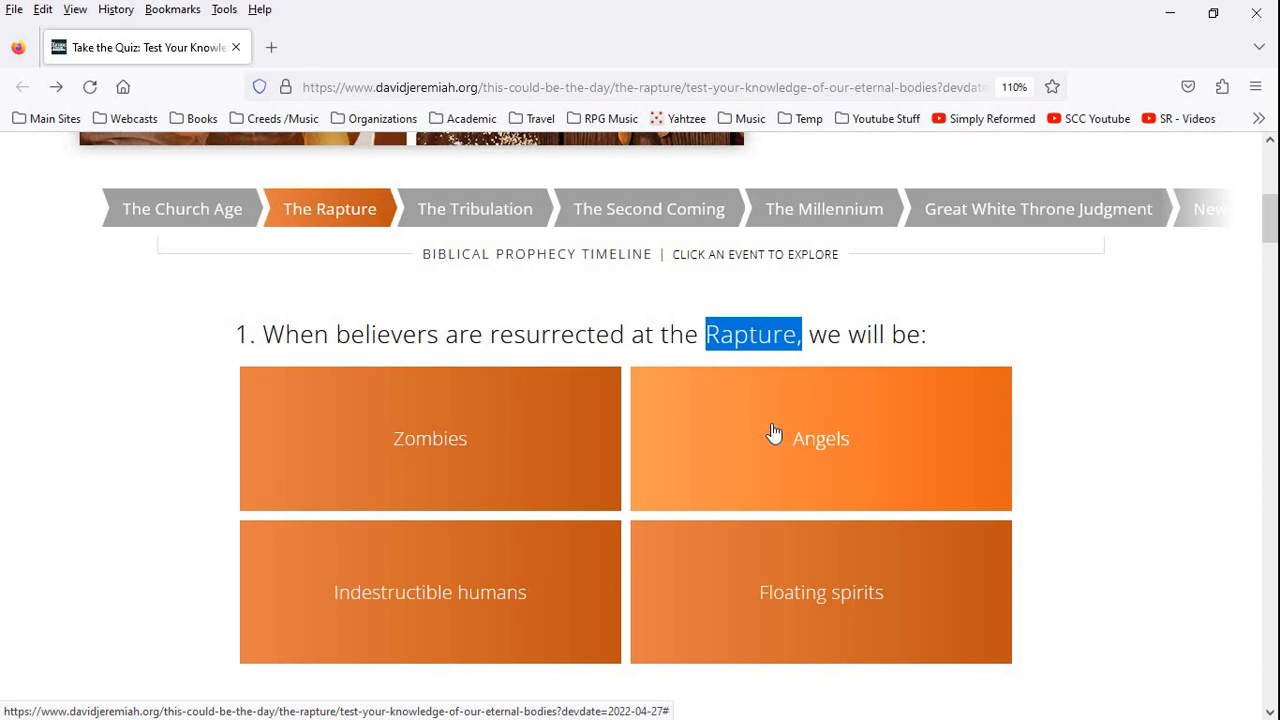
{"action": "mouse_move", "coordinate": [490, 592]}
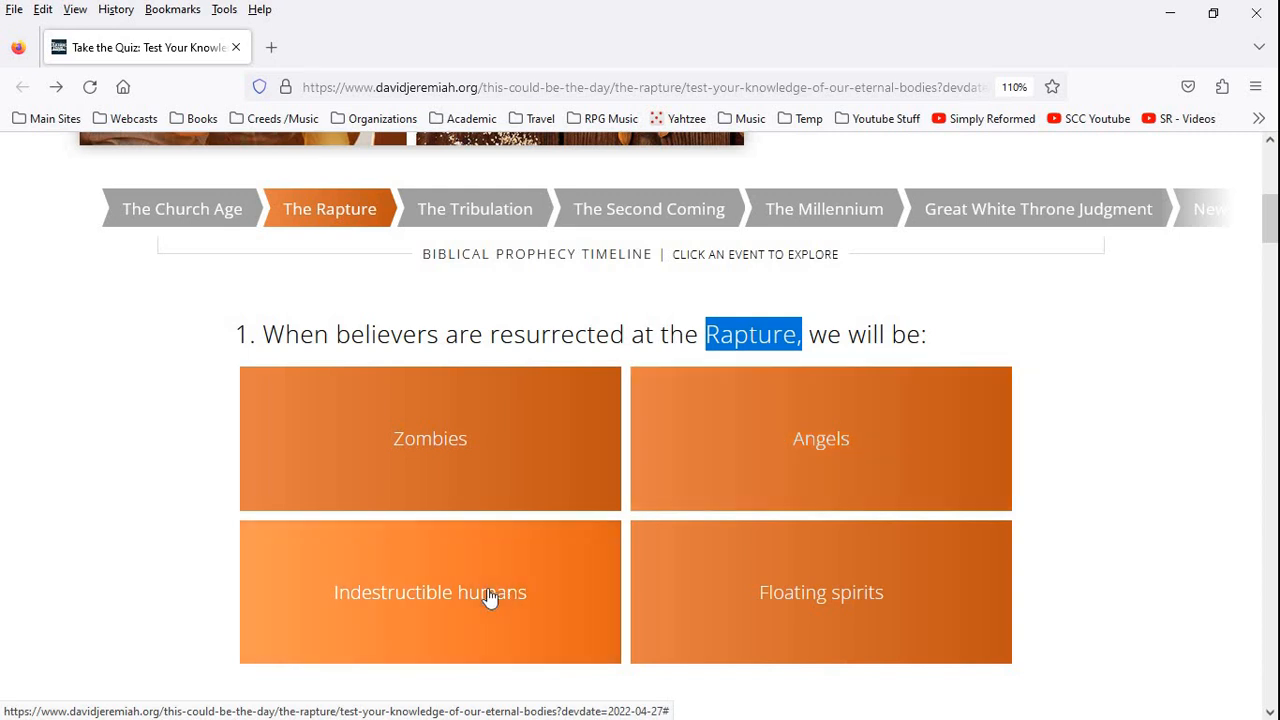
{"action": "mouse_move", "coordinate": [715, 596]}
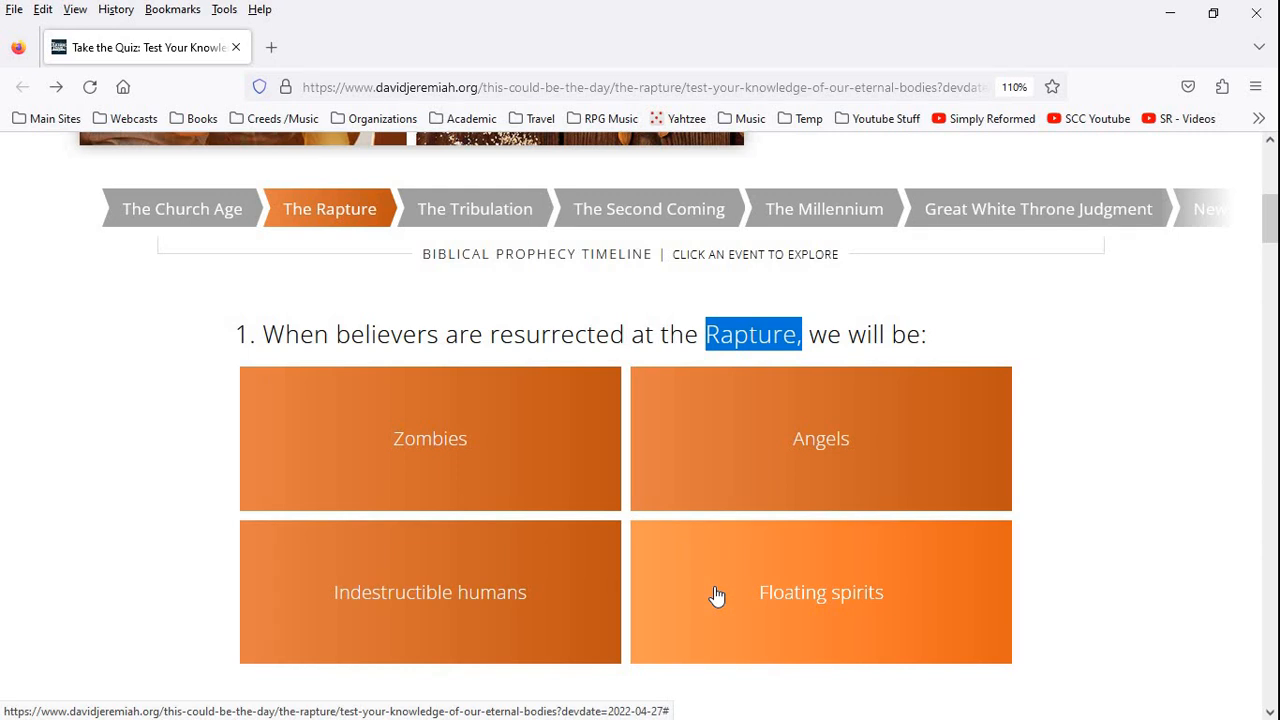
{"action": "mouse_move", "coordinate": [473, 605]}
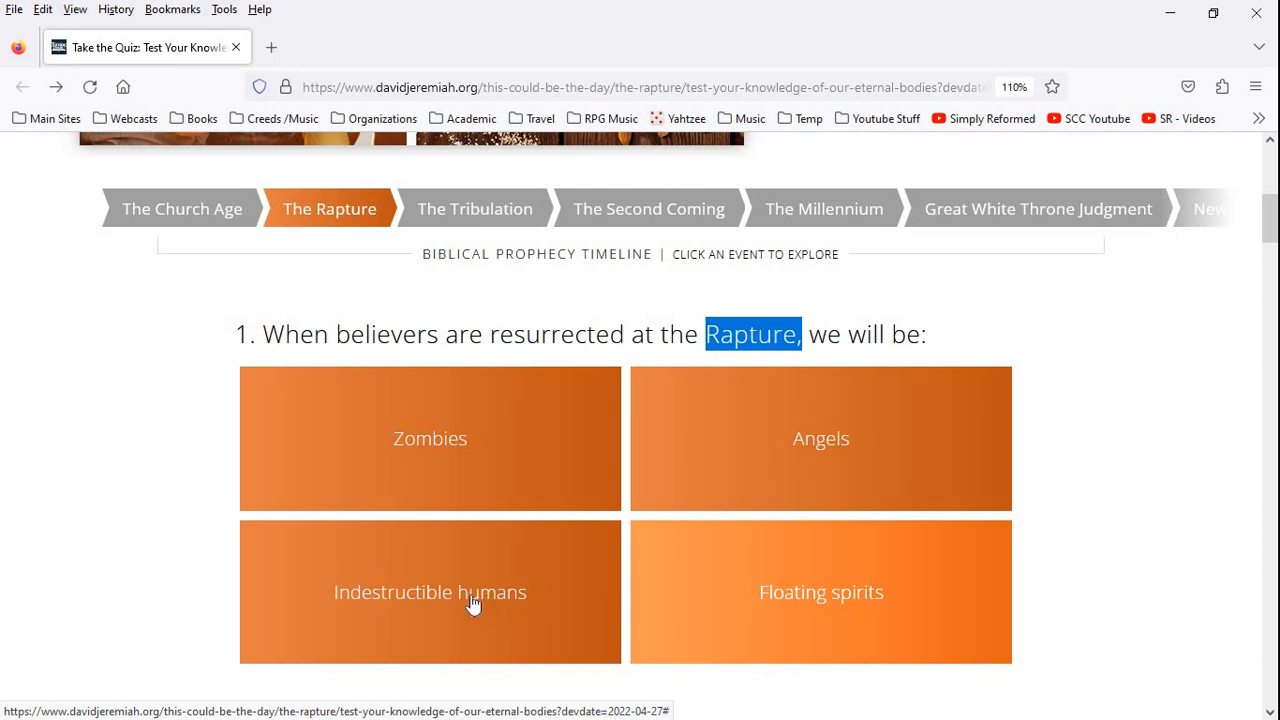
Scroll down to question 2 on unrecorded resurrections, with 'Will we eat in heaven?' below
{"action": "scroll", "scroll_direction": "down", "scroll_amount": 3}
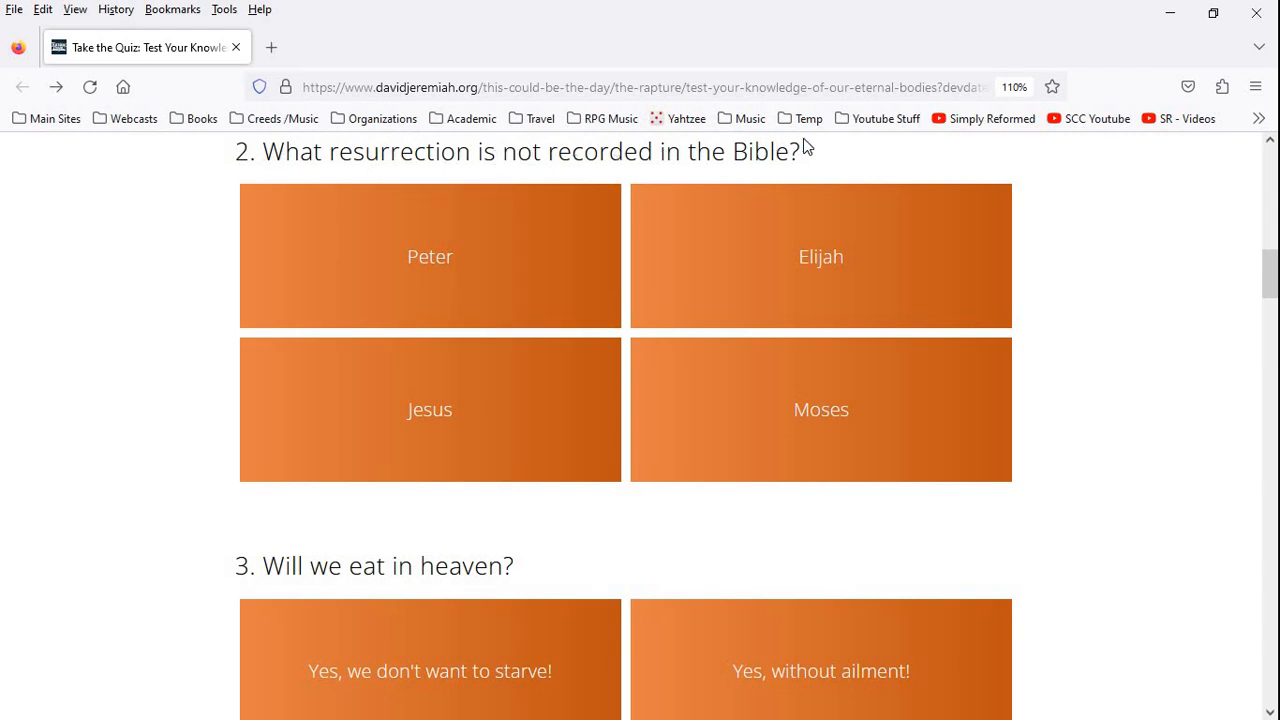
{"action": "mouse_move", "coordinate": [424, 245]}
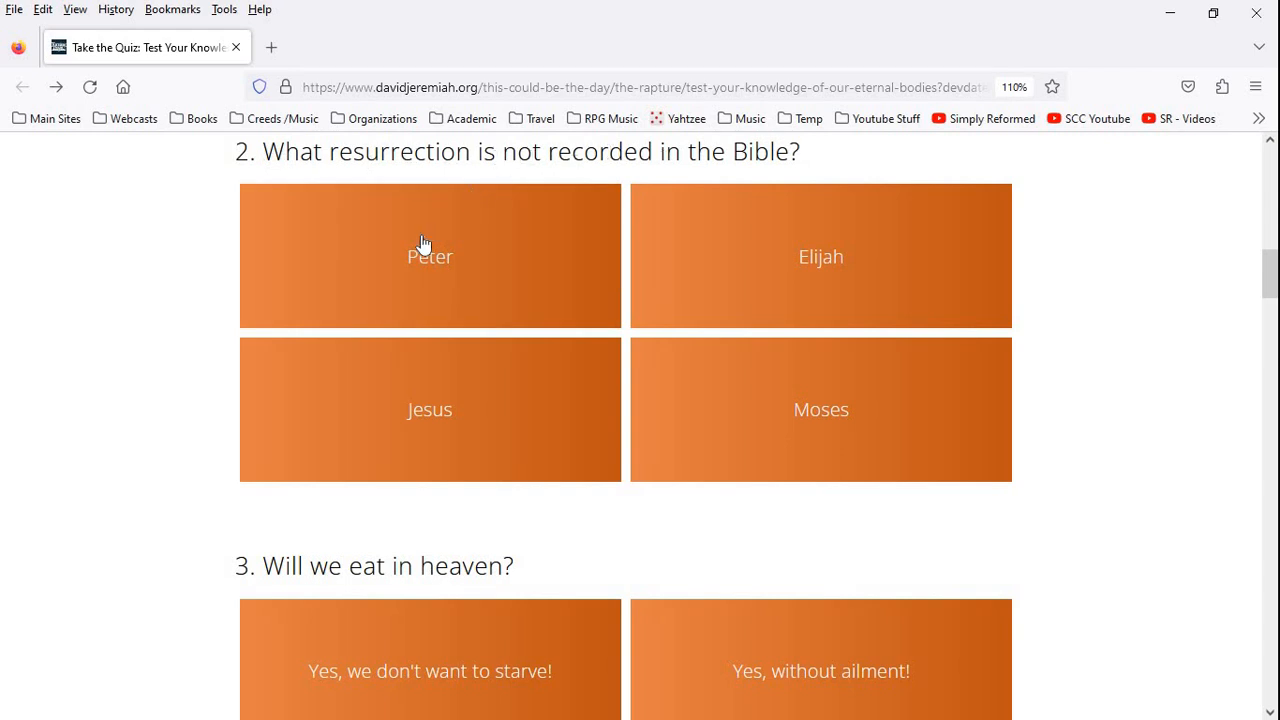
{"action": "mouse_move", "coordinate": [698, 413]}
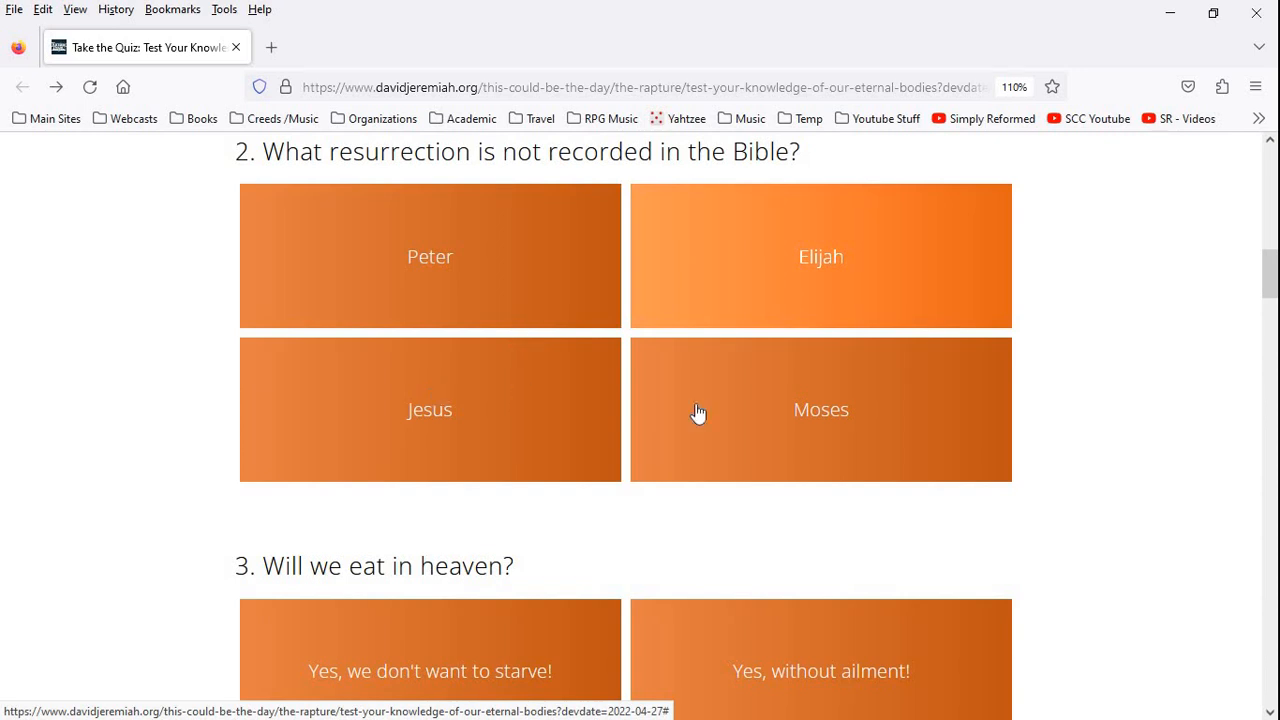
{"action": "mouse_move", "coordinate": [753, 258]}
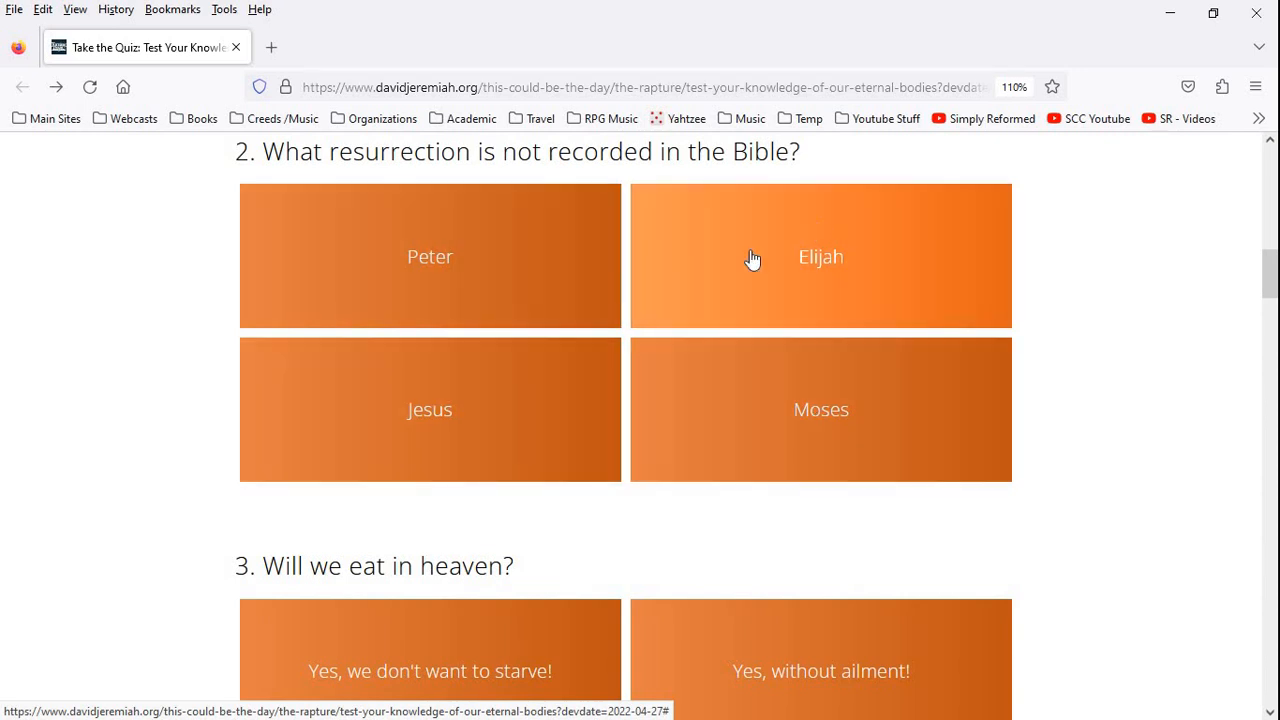
{"action": "mouse_move", "coordinate": [480, 438]}
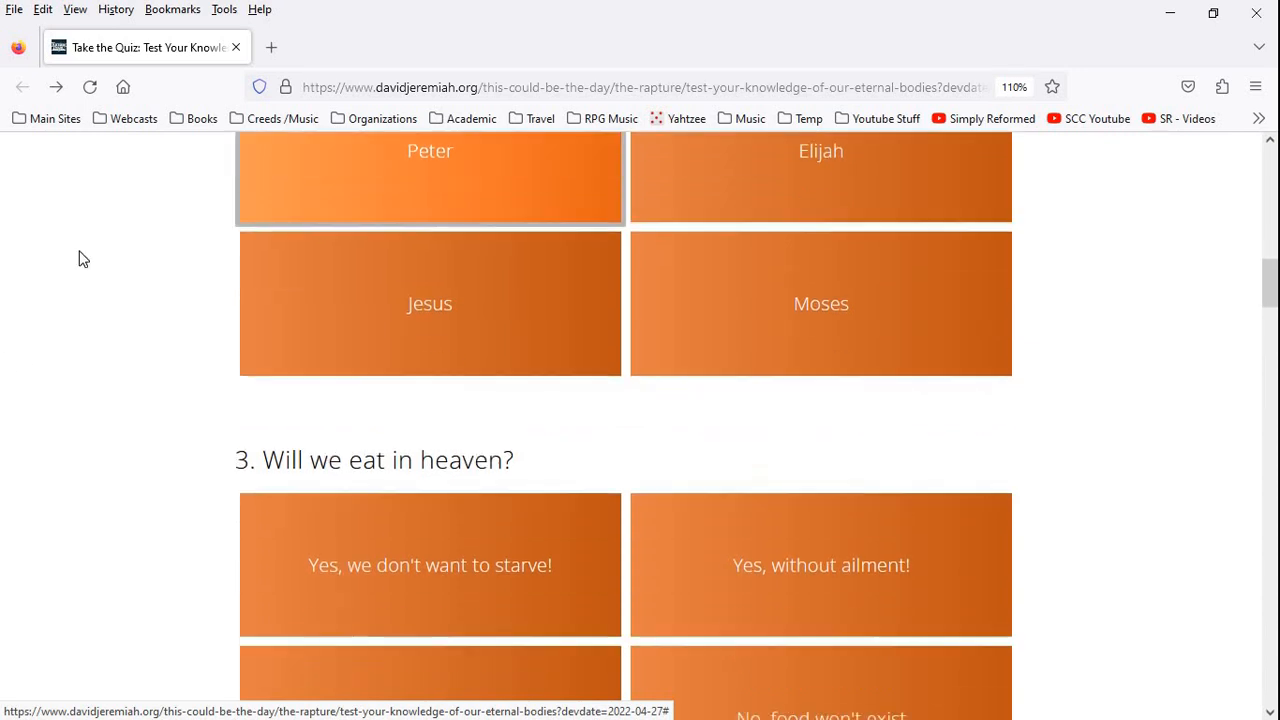
Scroll down to show question 3, 'Will we eat in heaven?', and its four answers
{"action": "scroll", "scroll_direction": "down", "scroll_amount": 3}
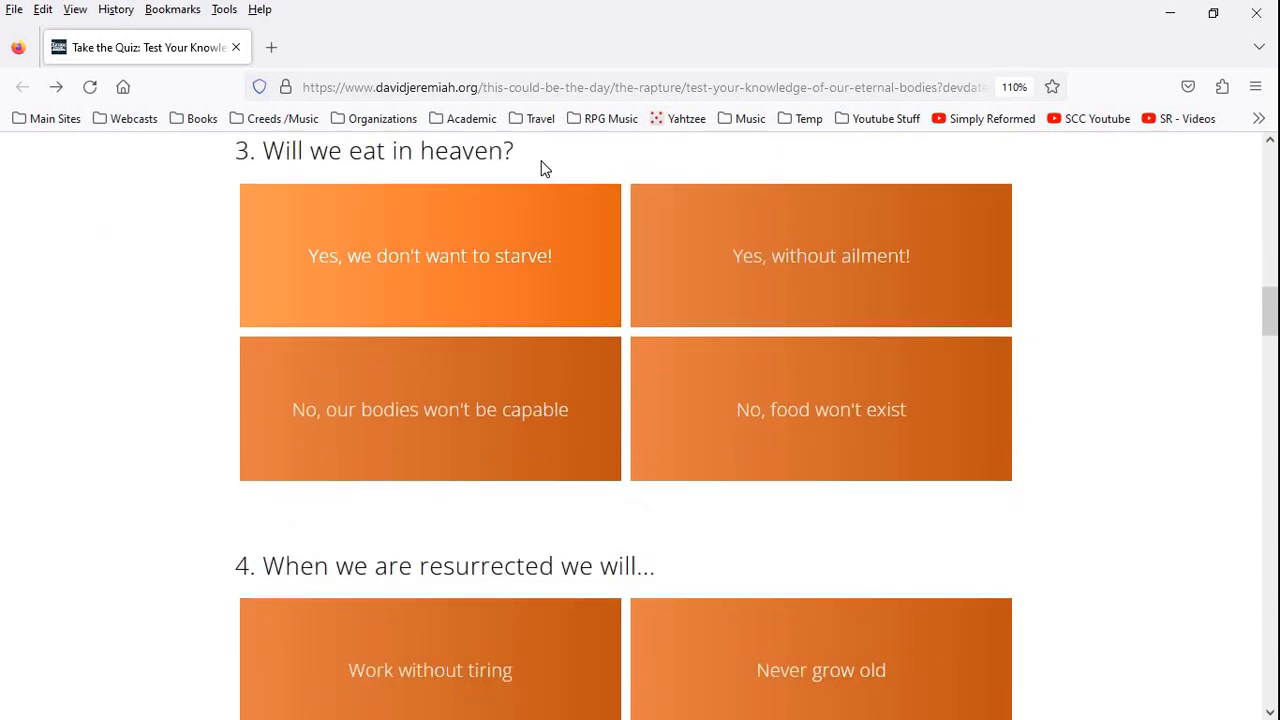
{"action": "mouse_move", "coordinate": [349, 281]}
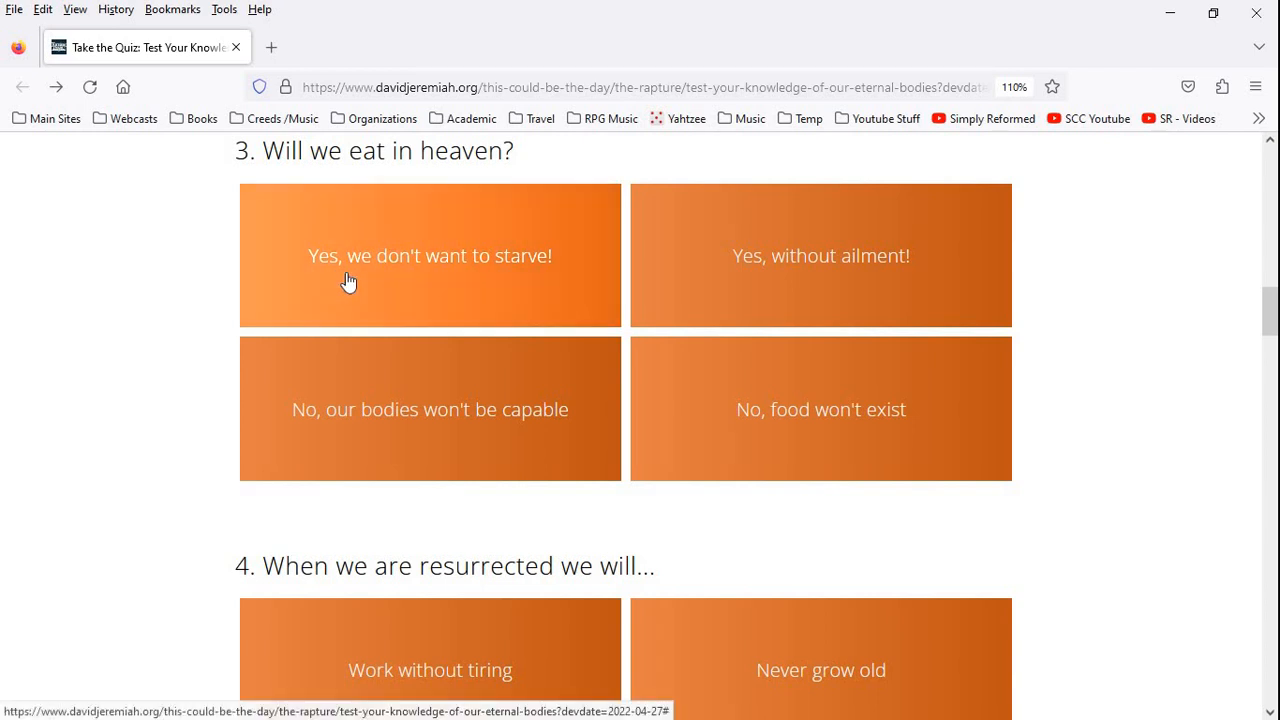
{"action": "mouse_move", "coordinate": [608, 280]}
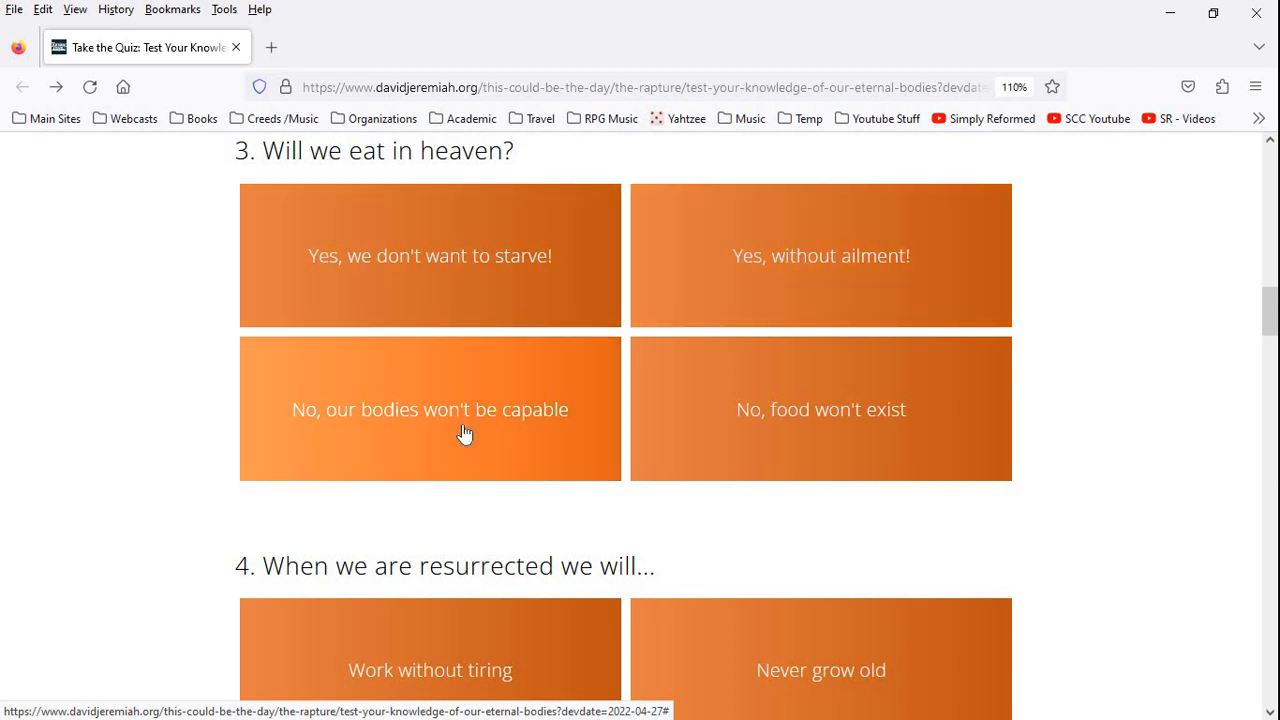
{"action": "mouse_move", "coordinate": [770, 425]}
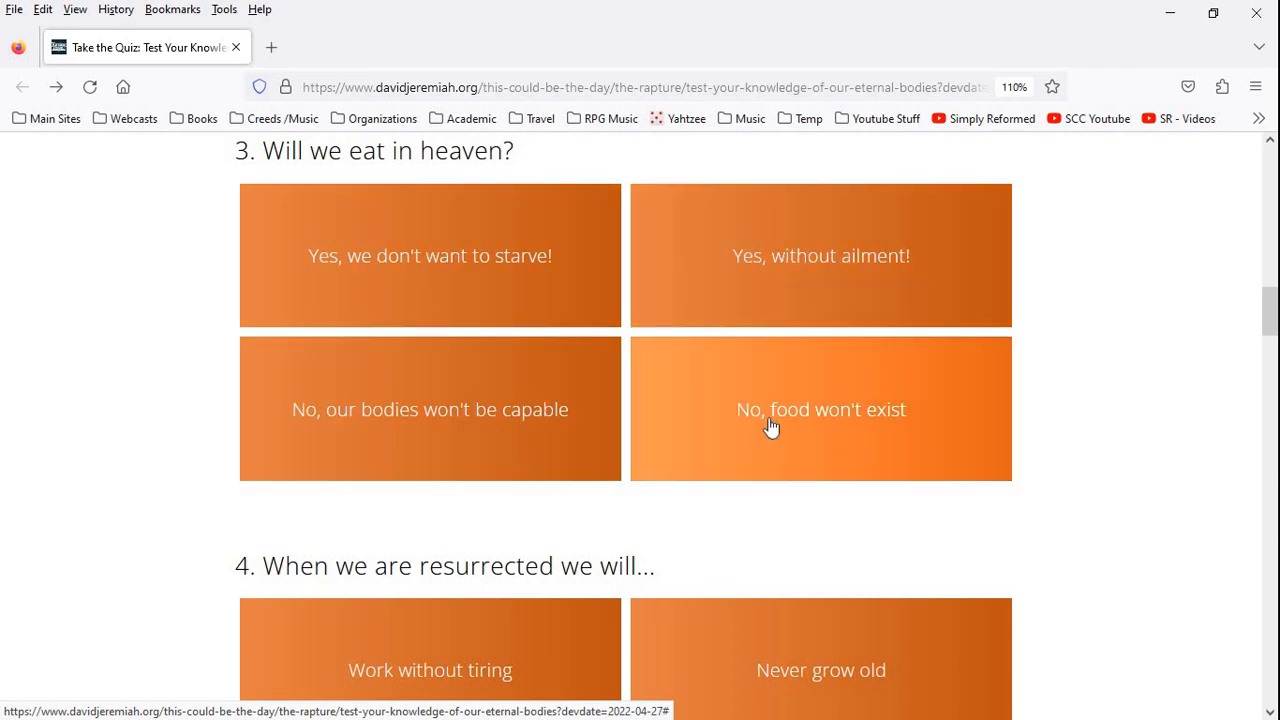
{"action": "mouse_move", "coordinate": [758, 293]}
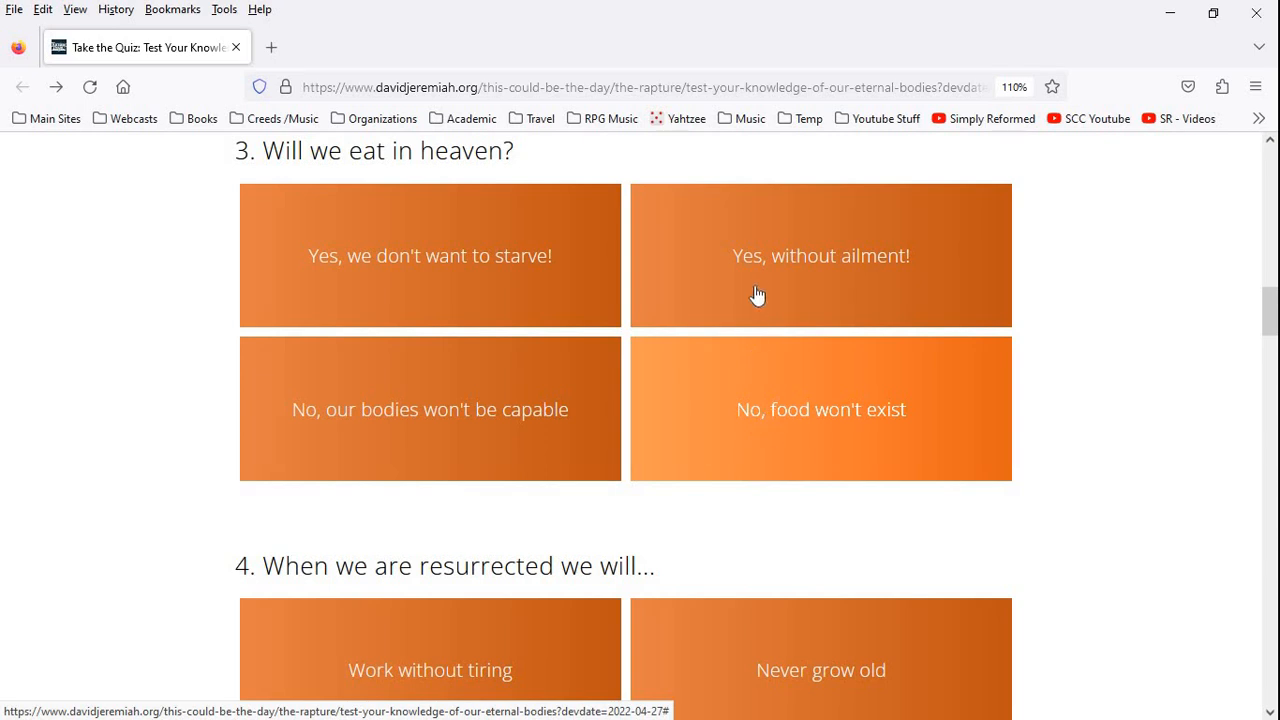
{"action": "mouse_move", "coordinate": [760, 272]}
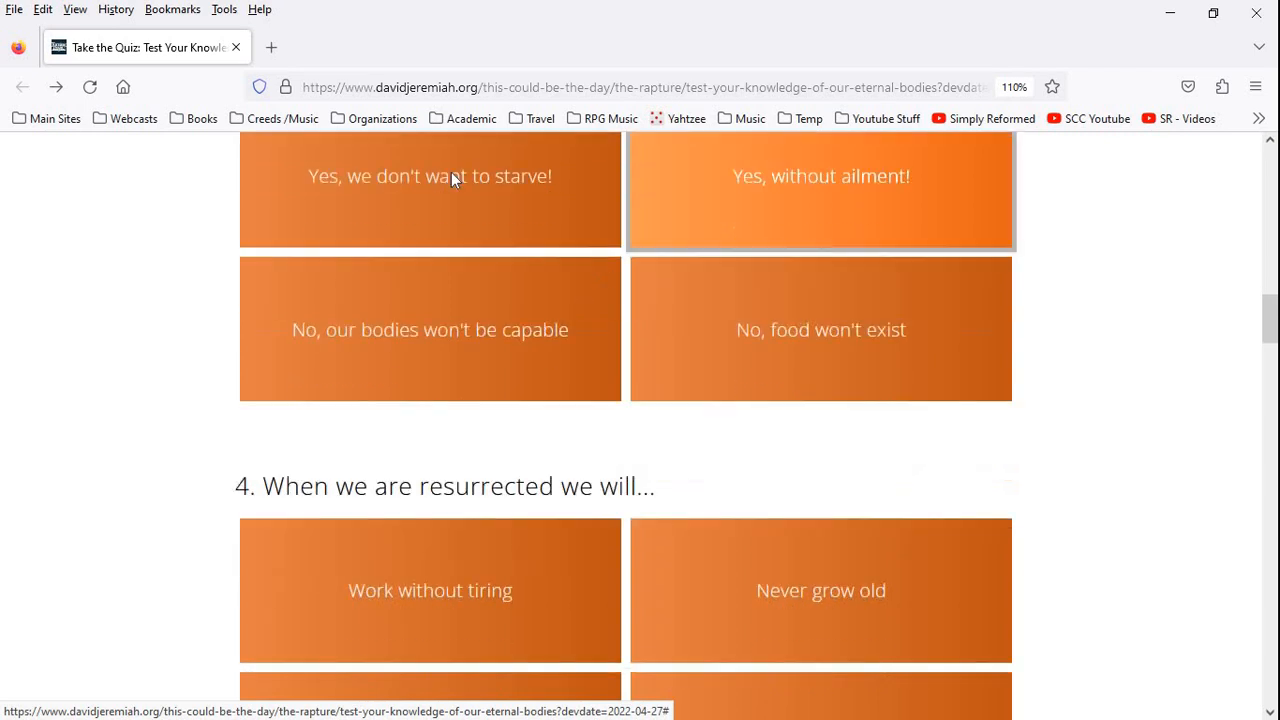
Scroll down to question 4, 'When we are resurrected we will…', and its four choices
{"action": "scroll", "scroll_direction": "down", "scroll_amount": 3}
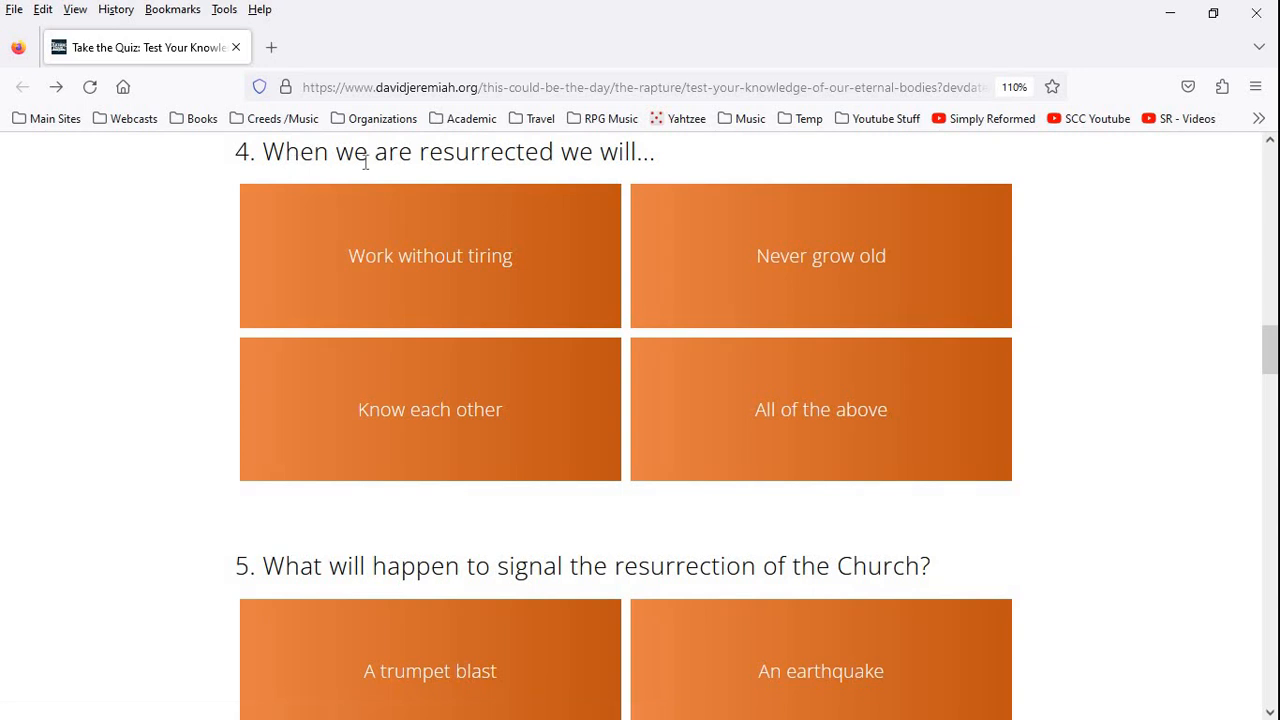
{"action": "mouse_move", "coordinate": [430, 290]}
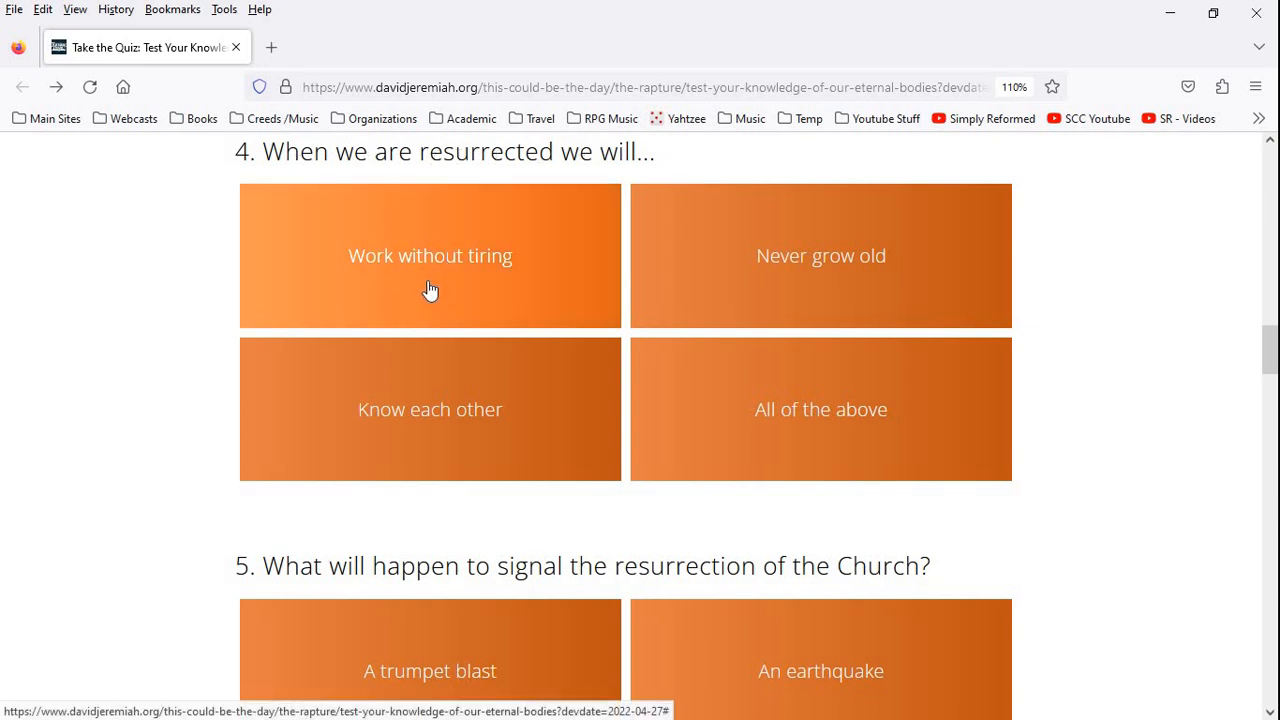
{"action": "mouse_move", "coordinate": [757, 290]}
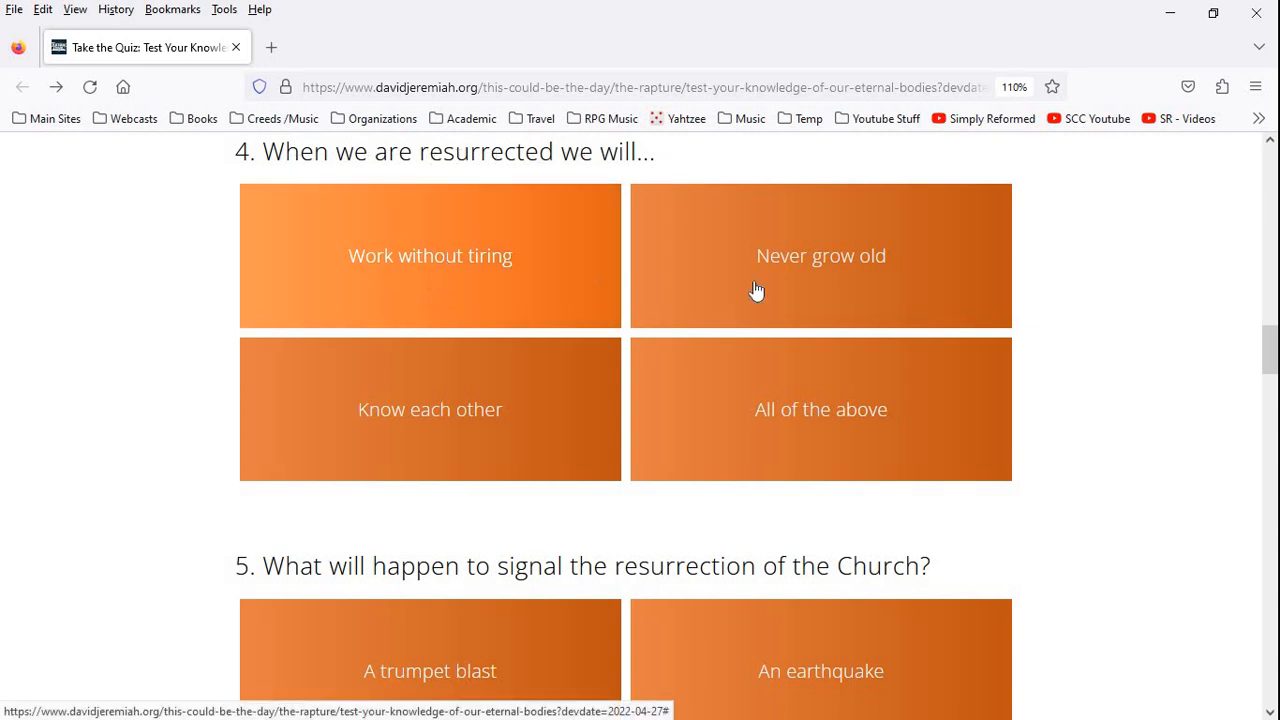
{"action": "mouse_move", "coordinate": [425, 430]}
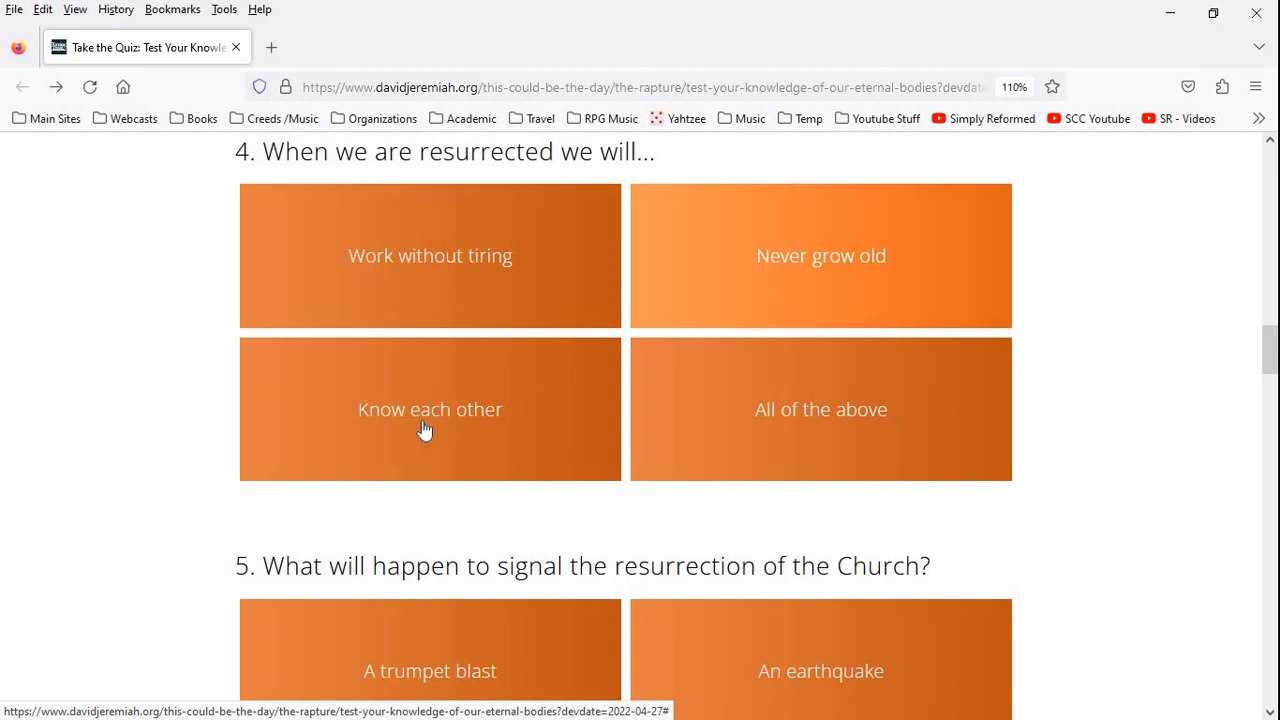
{"action": "mouse_move", "coordinate": [687, 405]}
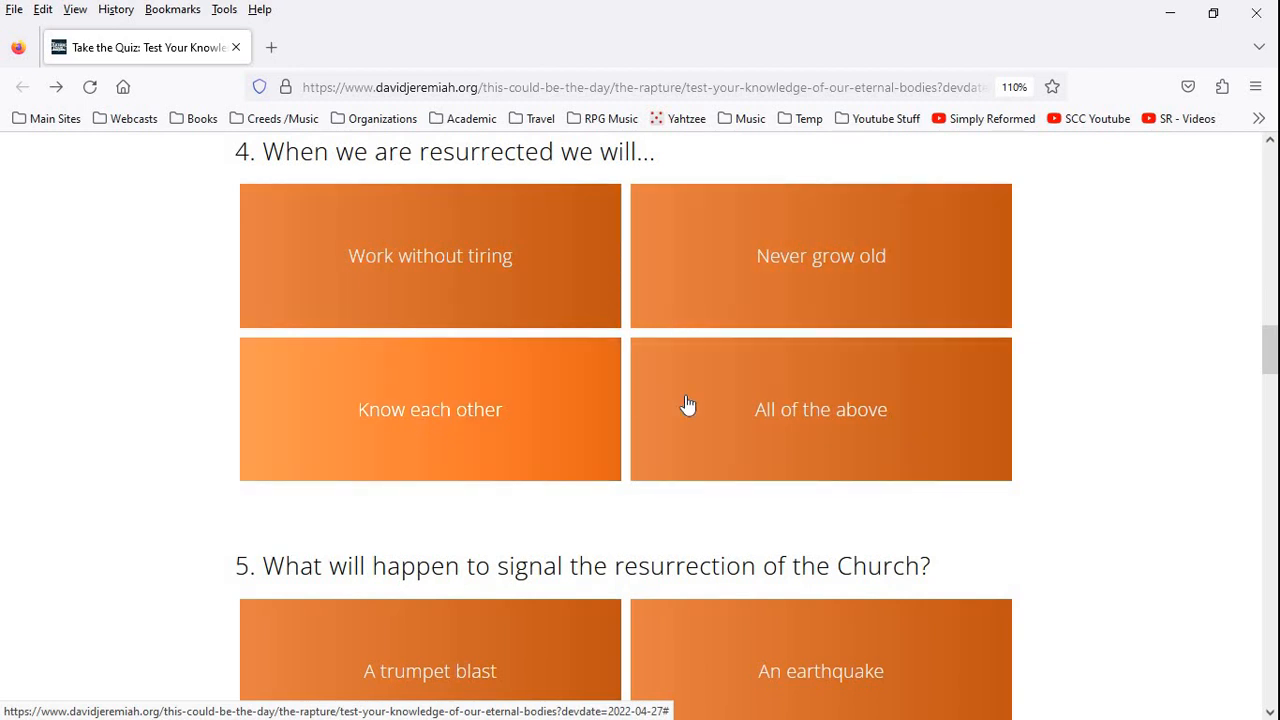
{"action": "mouse_move", "coordinate": [627, 406]}
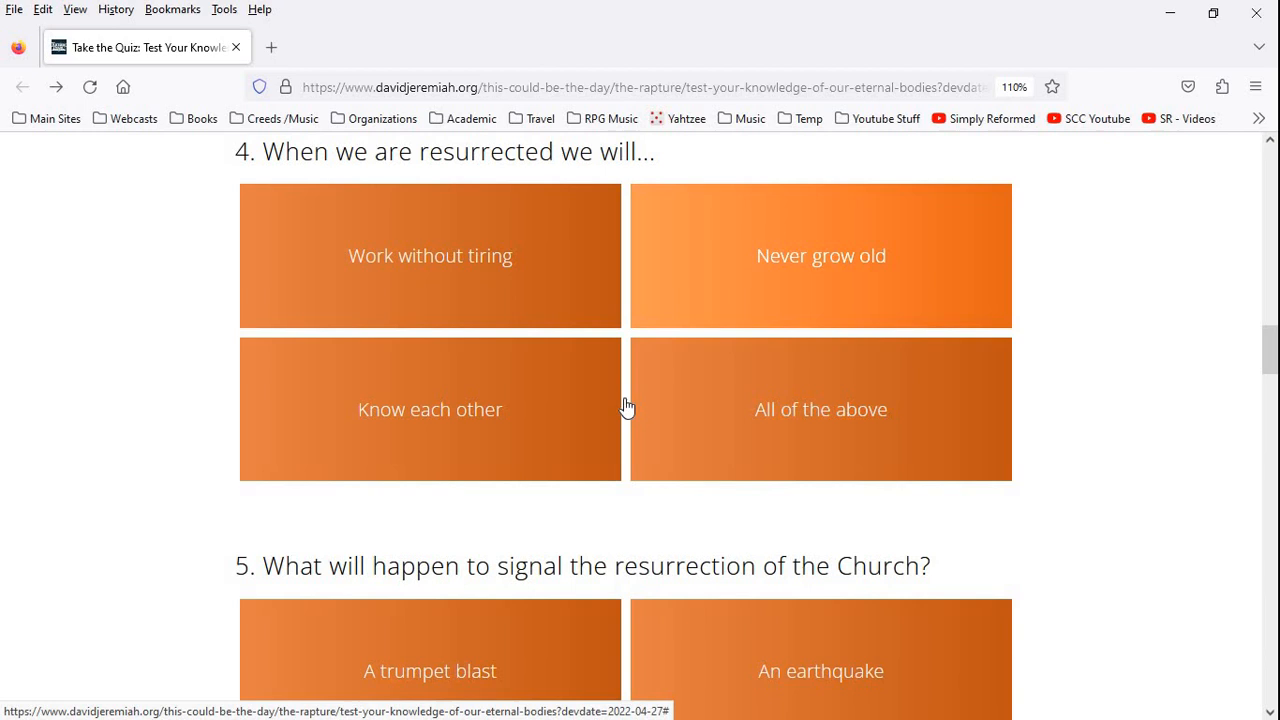
{"action": "mouse_move", "coordinate": [410, 358]}
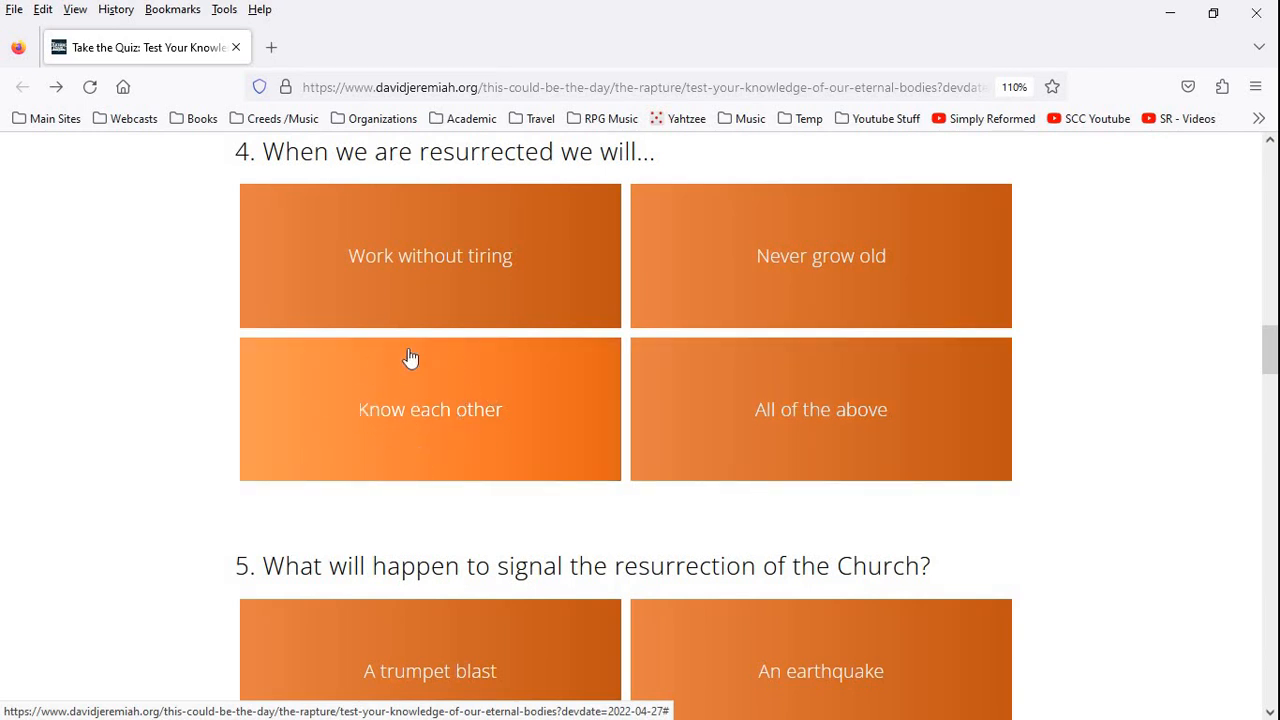
{"action": "mouse_move", "coordinate": [374, 447]}
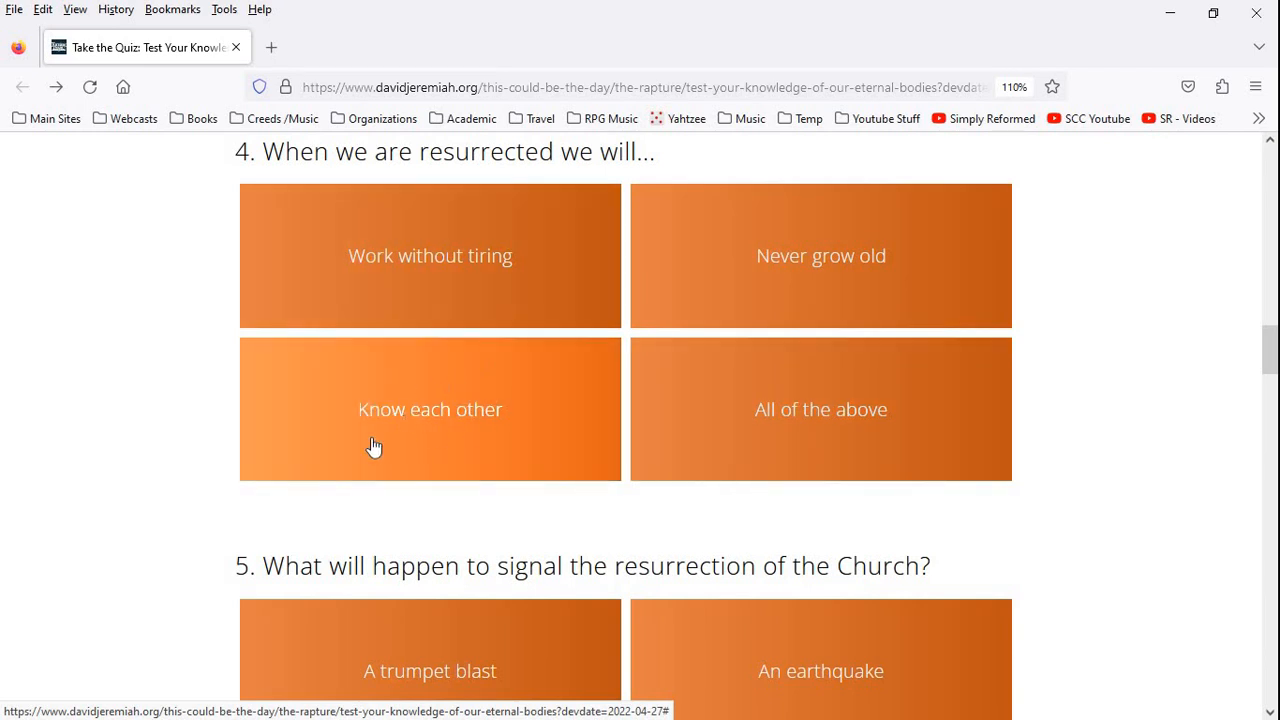
{"action": "mouse_move", "coordinate": [386, 387]}
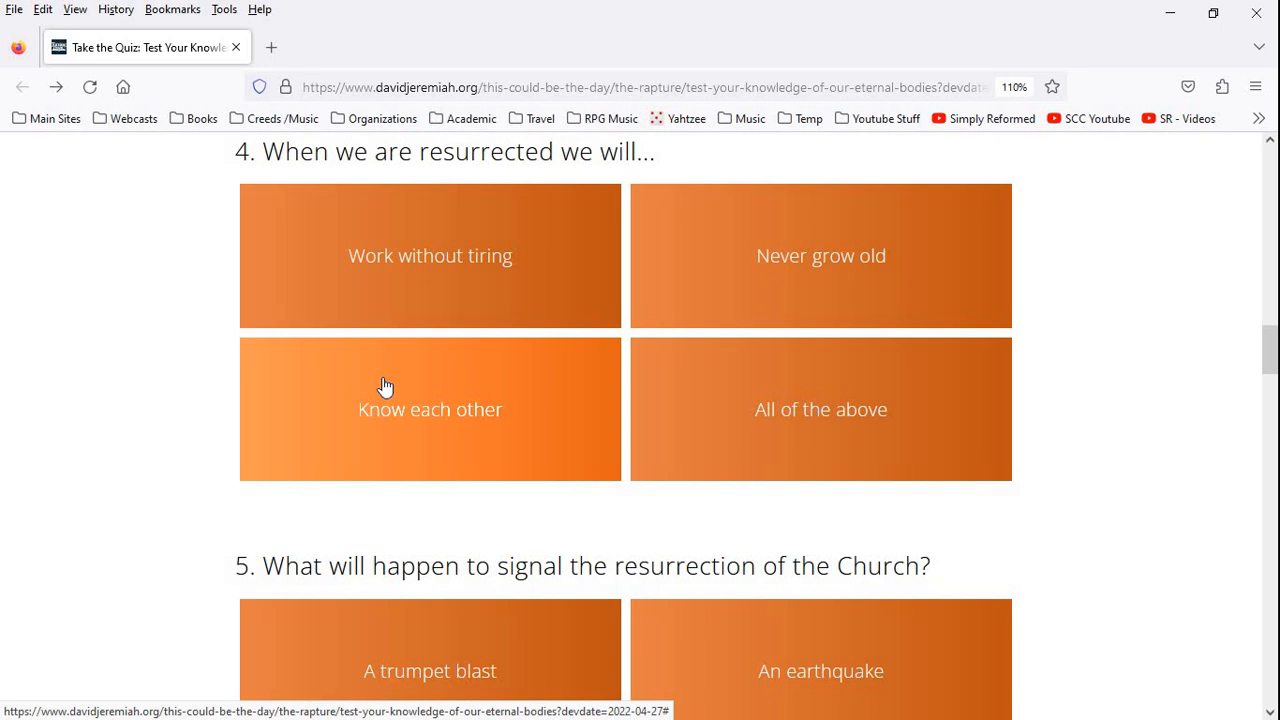
{"action": "mouse_move", "coordinate": [357, 379]}
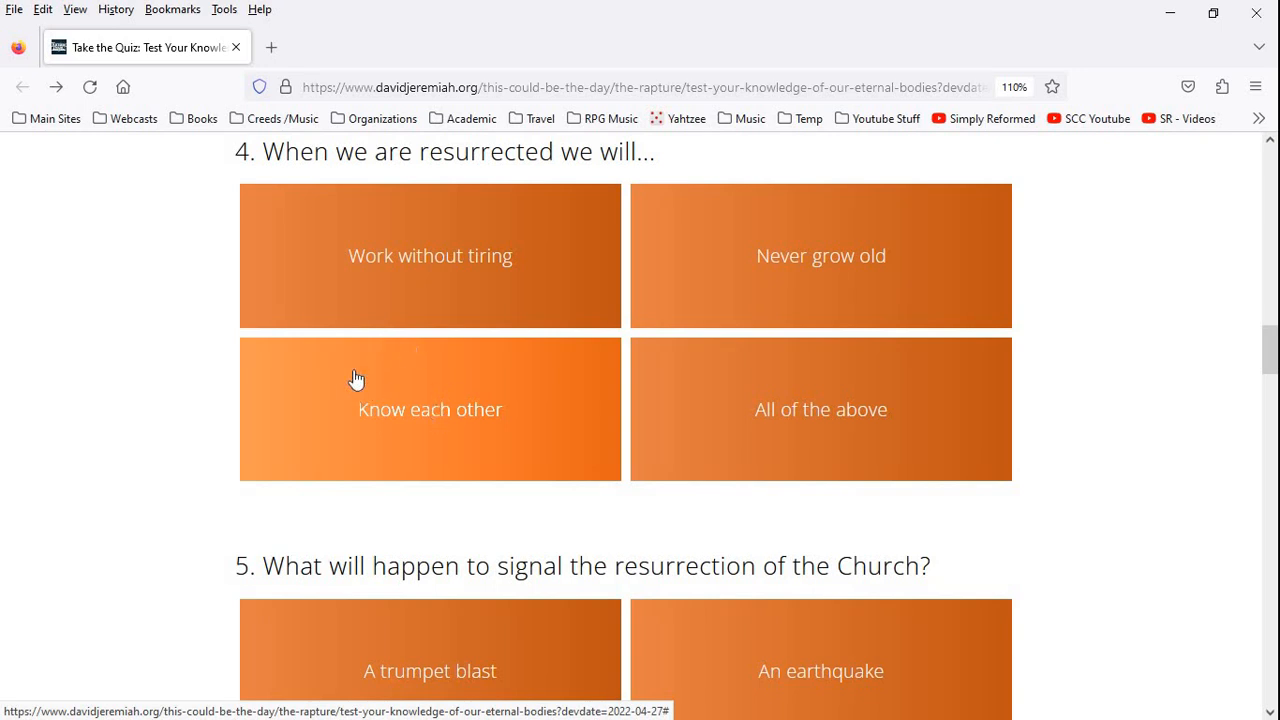
{"action": "mouse_move", "coordinate": [474, 301]}
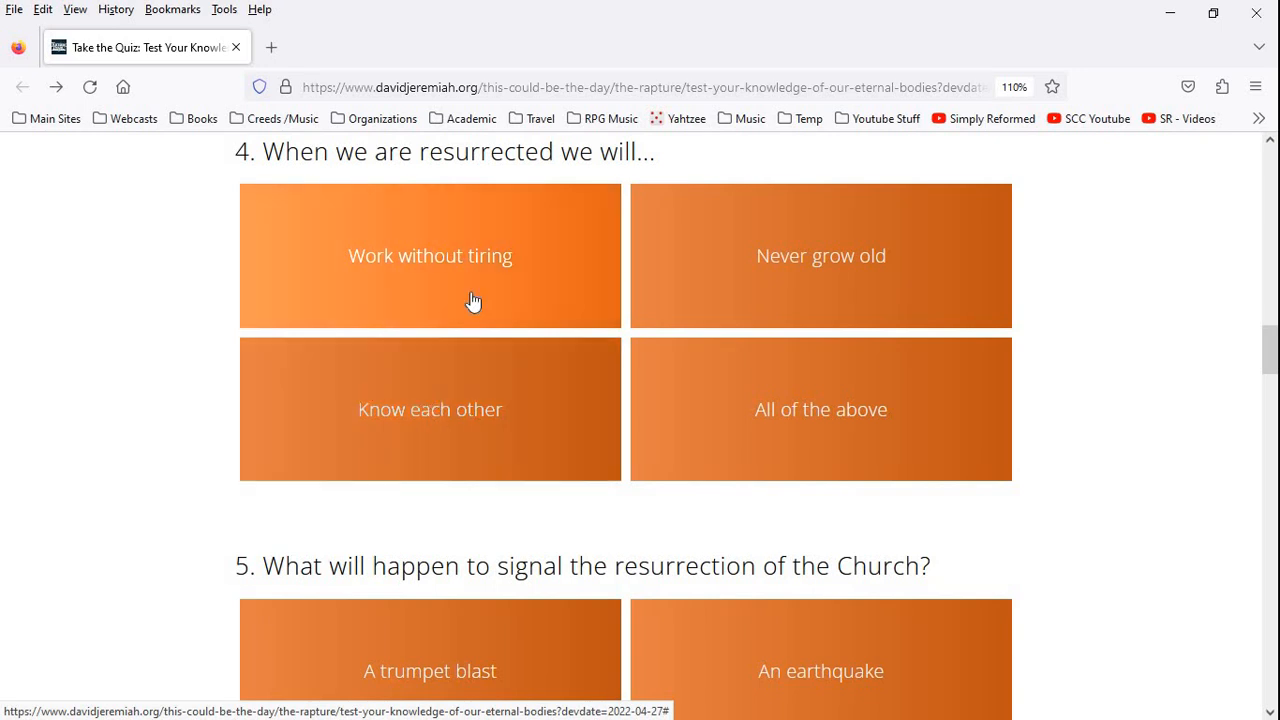
{"action": "mouse_move", "coordinate": [790, 398]}
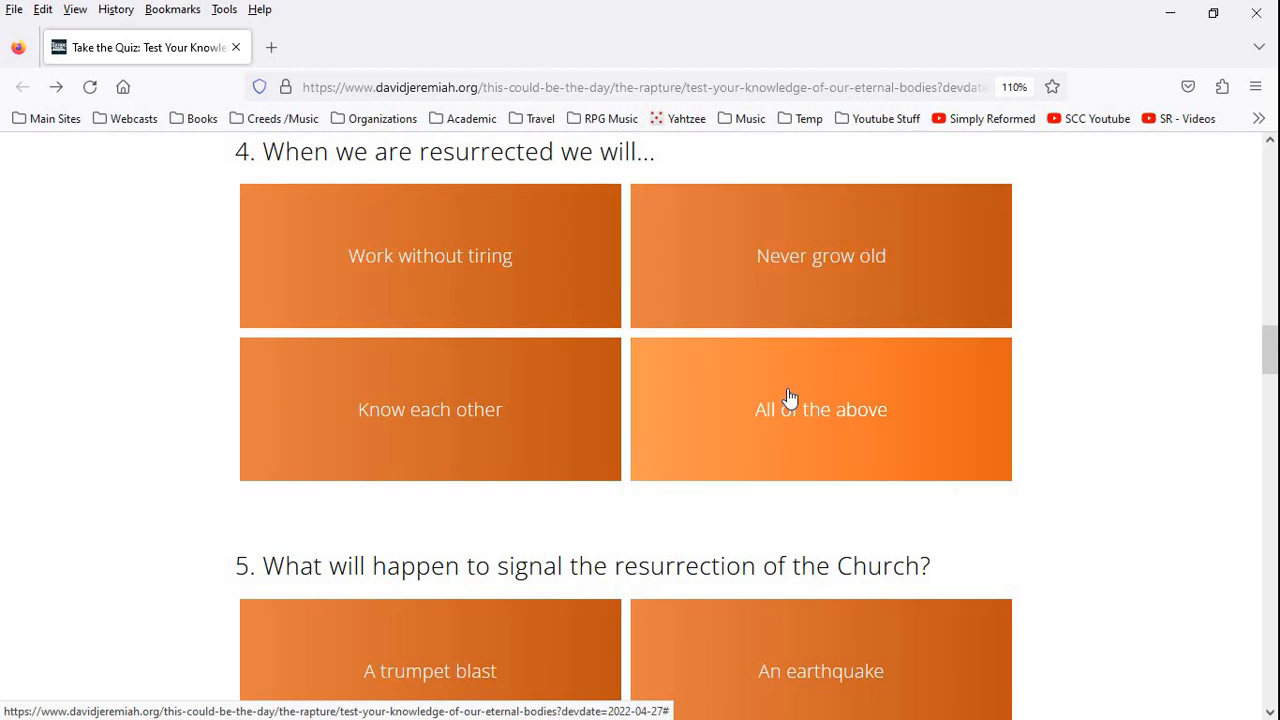
Scroll past questions 4 and 5 to bring question 6 into view
{"action": "scroll", "scroll_direction": "down", "scroll_amount": 3}
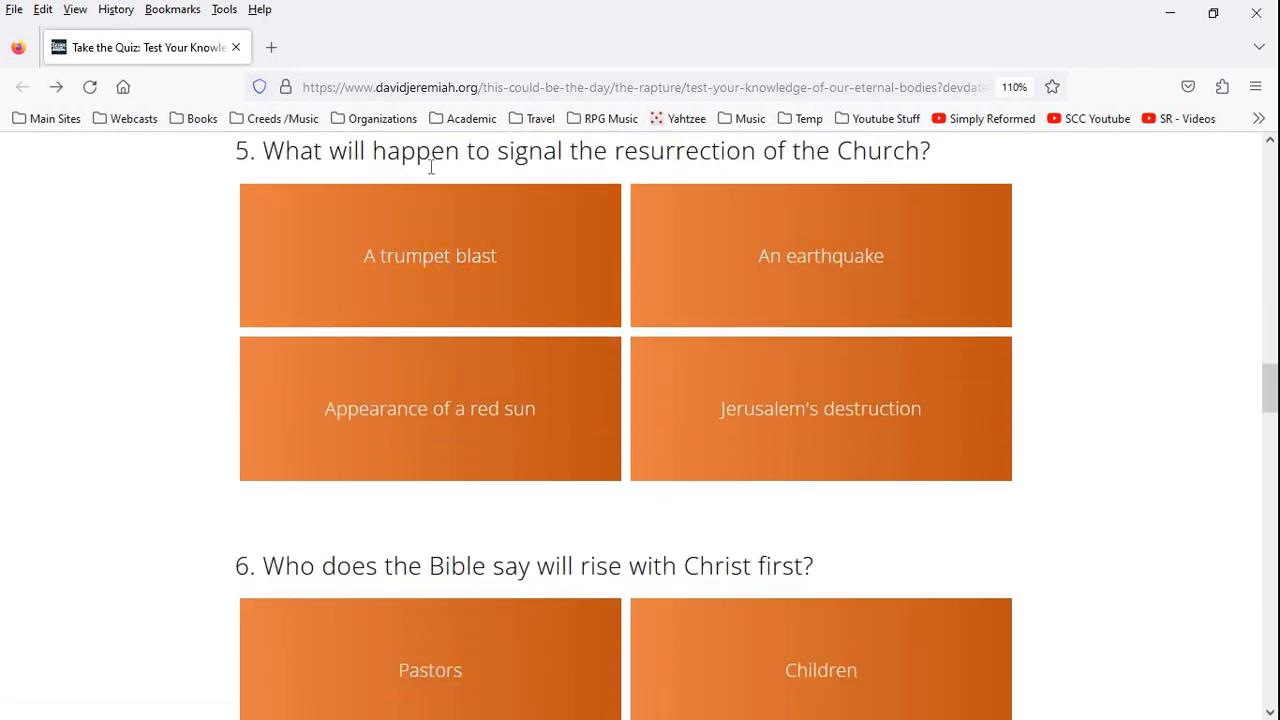
{"action": "mouse_move", "coordinate": [805, 150]}
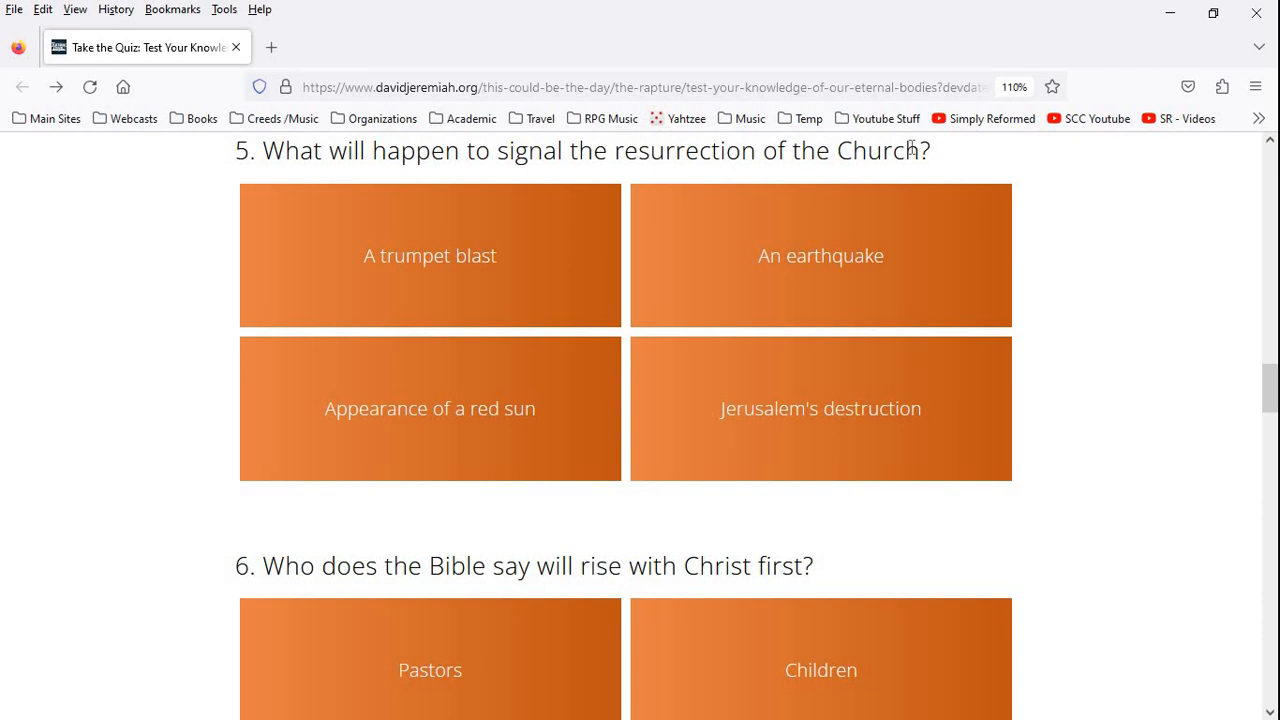
{"action": "mouse_move", "coordinate": [717, 256]}
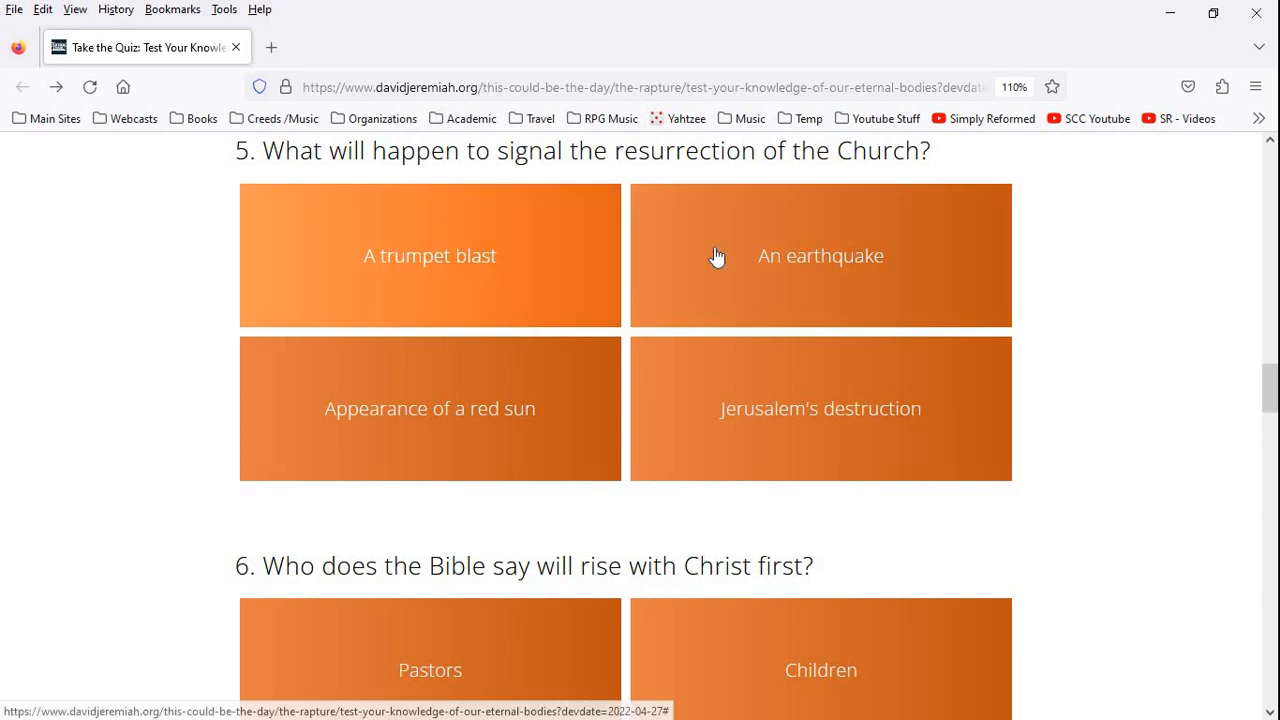
{"action": "mouse_move", "coordinate": [472, 449]}
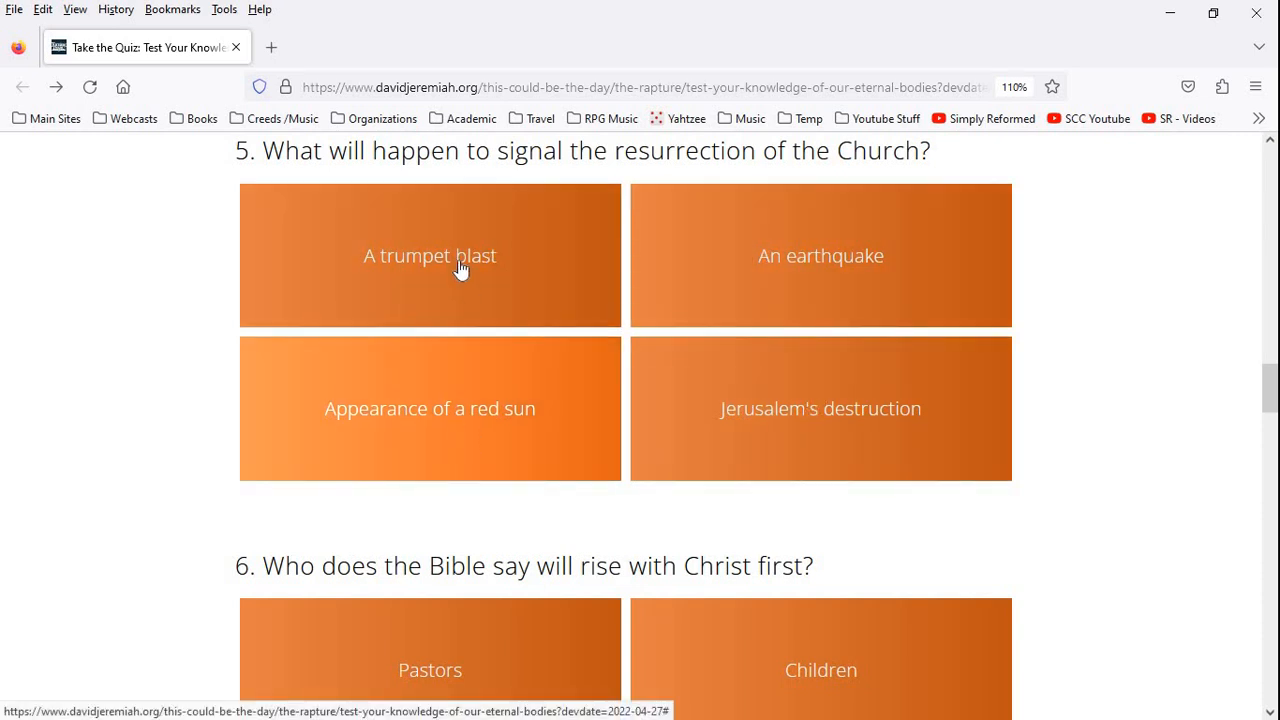
{"action": "scroll", "scroll_direction": "down", "scroll_amount": 3}
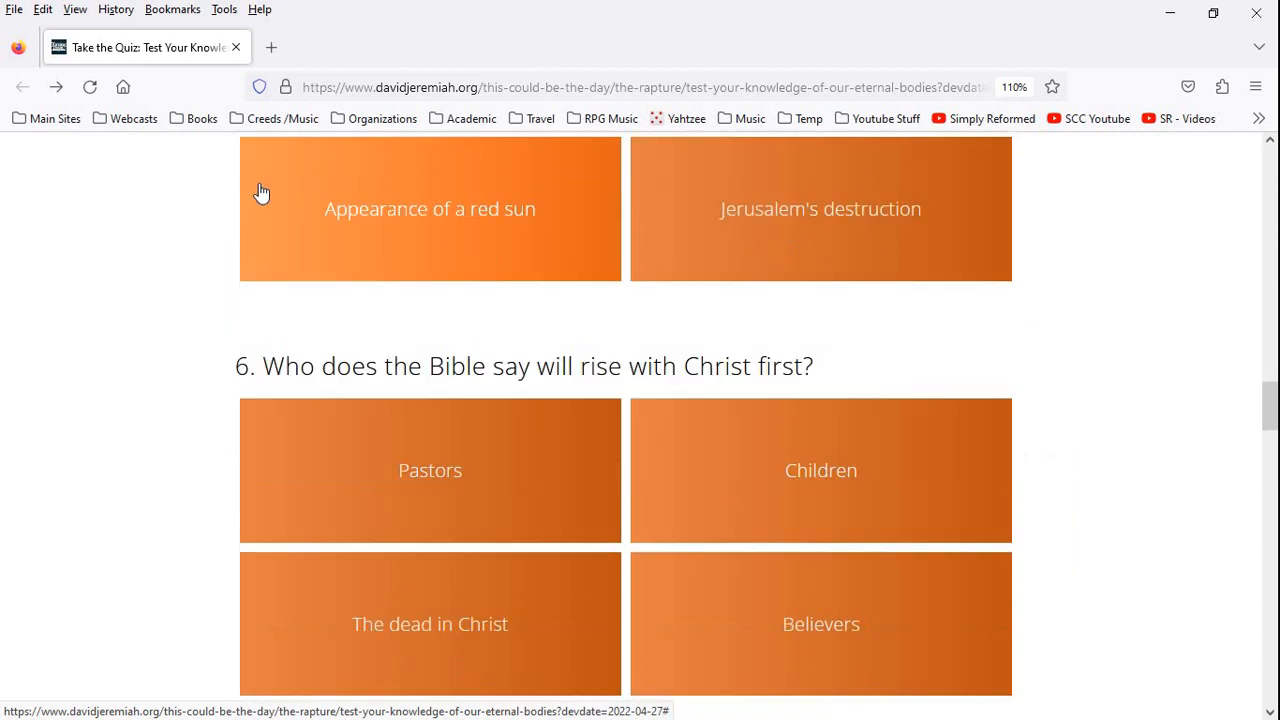
Scroll so question 6 is fully visible, with question 7 on the disciples beginning below
{"action": "scroll", "scroll_direction": "down", "scroll_amount": 3}
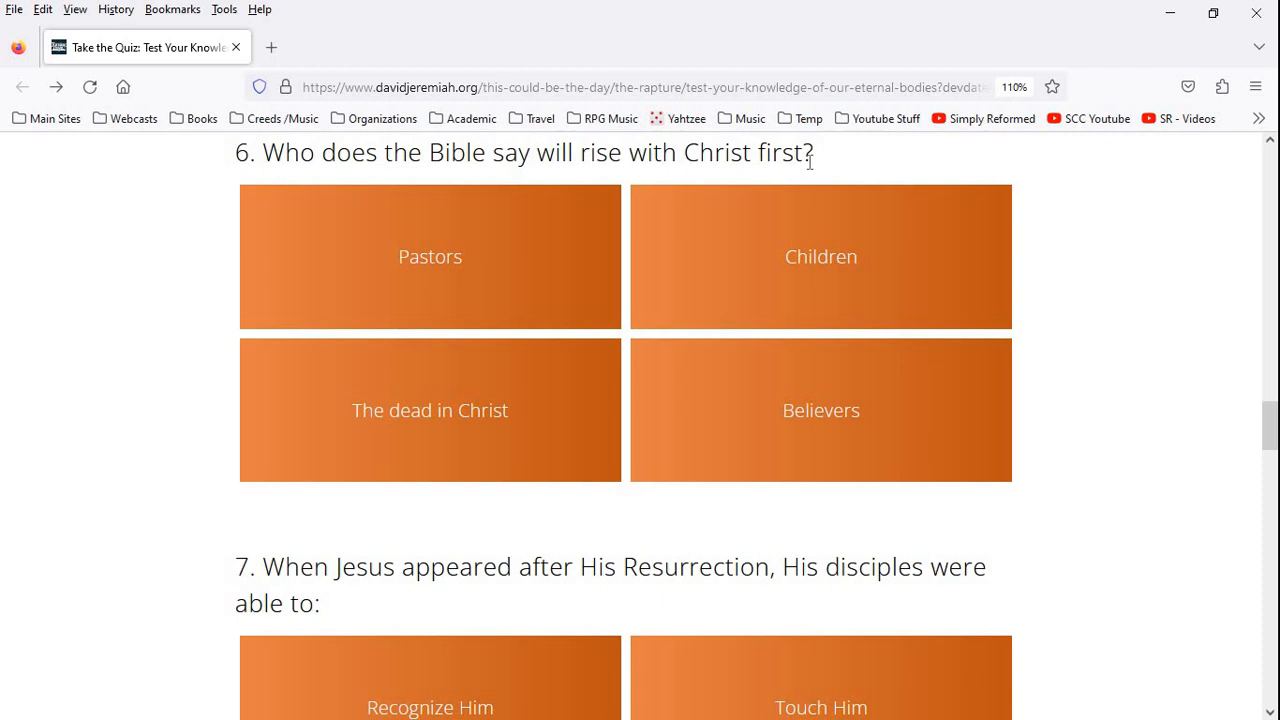
{"action": "mouse_move", "coordinate": [359, 290]}
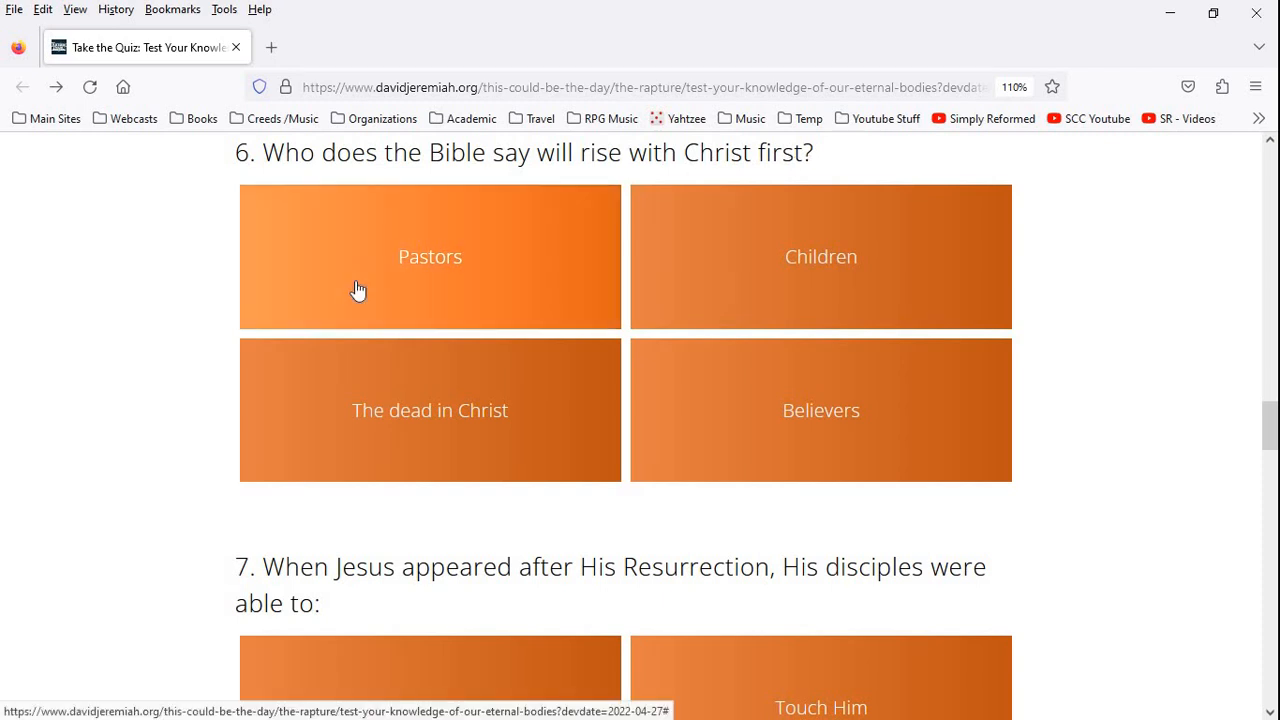
{"action": "mouse_move", "coordinate": [781, 284]}
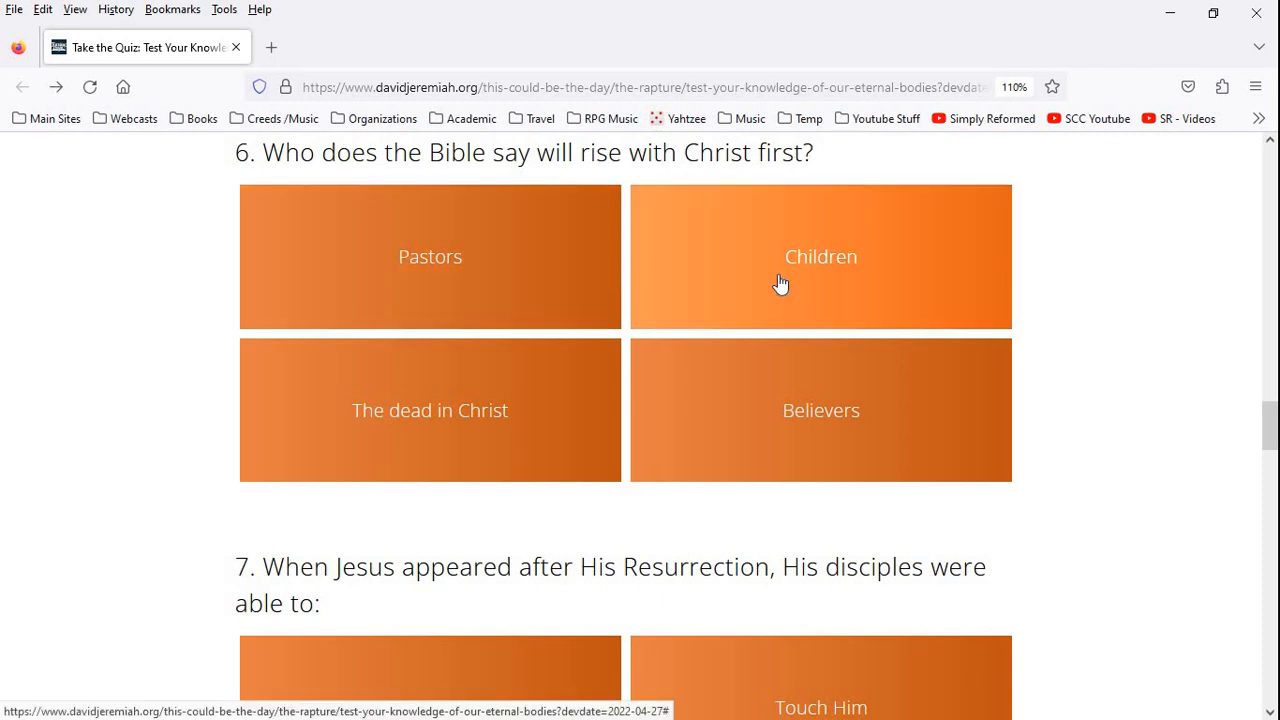
{"action": "mouse_move", "coordinate": [307, 412]}
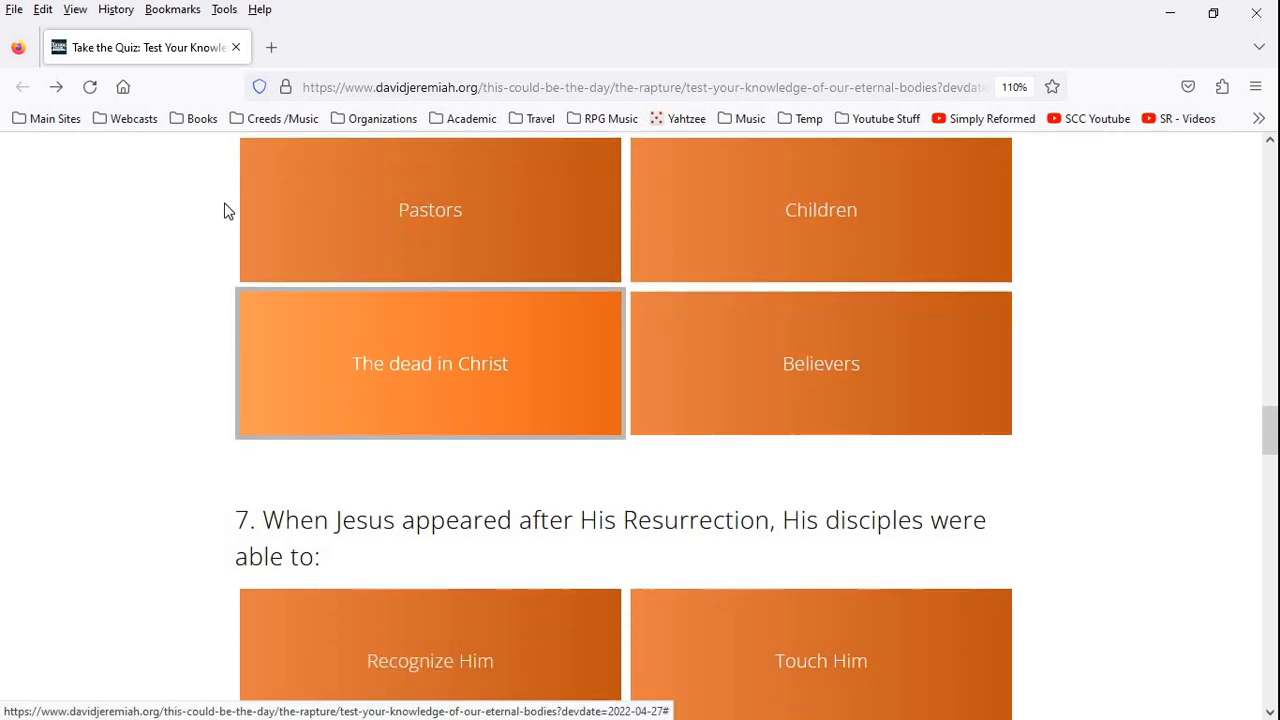
Scroll down to question 7 on what the disciples could do, showing all four answers
{"action": "scroll", "scroll_direction": "down", "scroll_amount": 3}
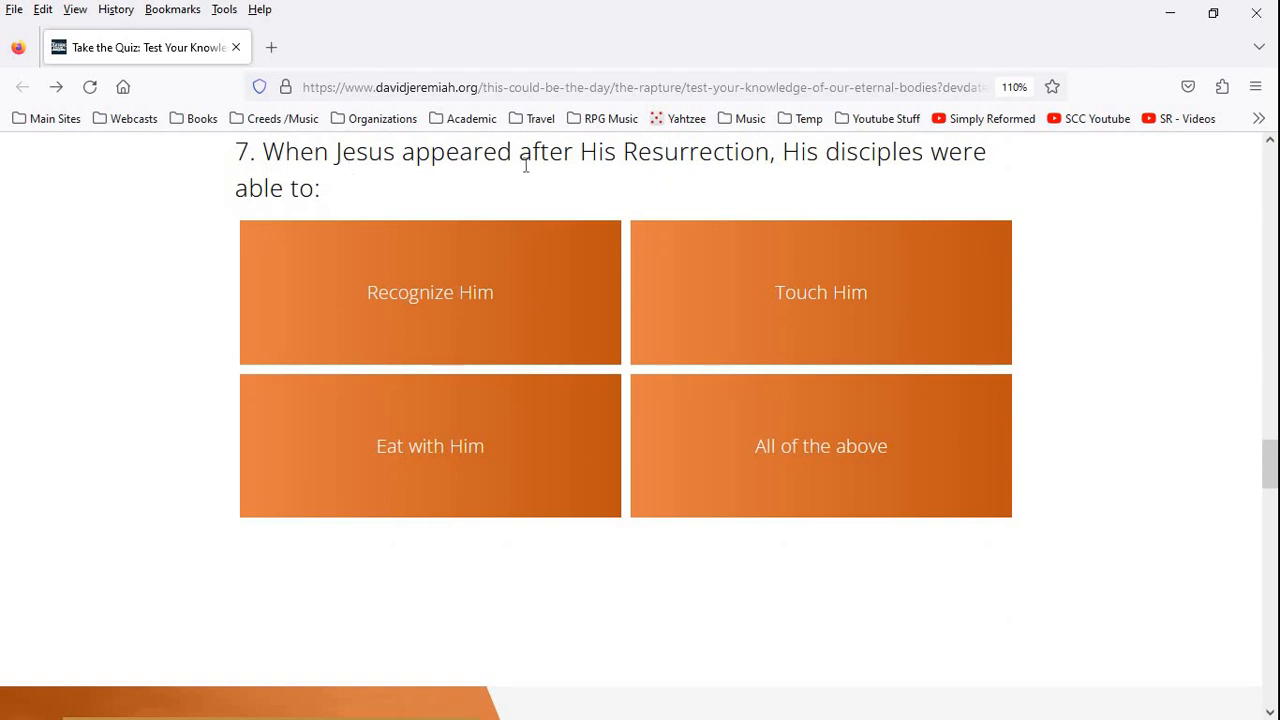
{"action": "mouse_move", "coordinate": [479, 204]}
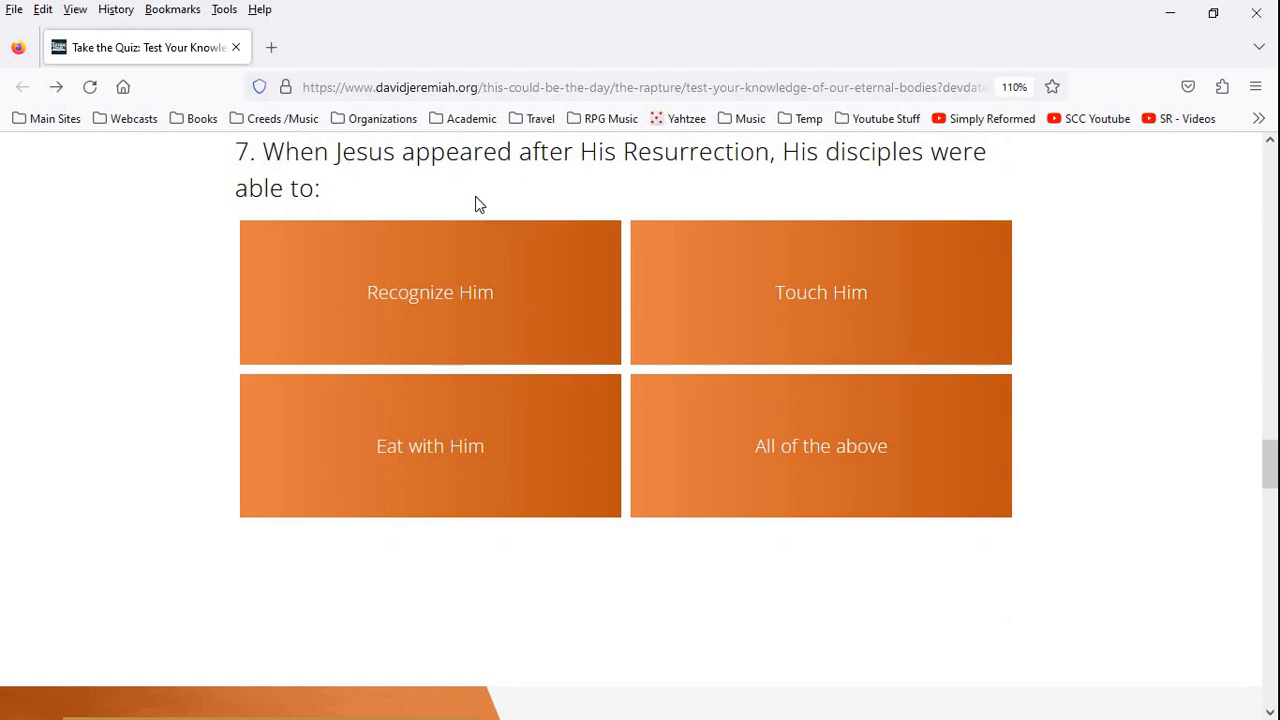
{"action": "mouse_move", "coordinate": [430, 292]}
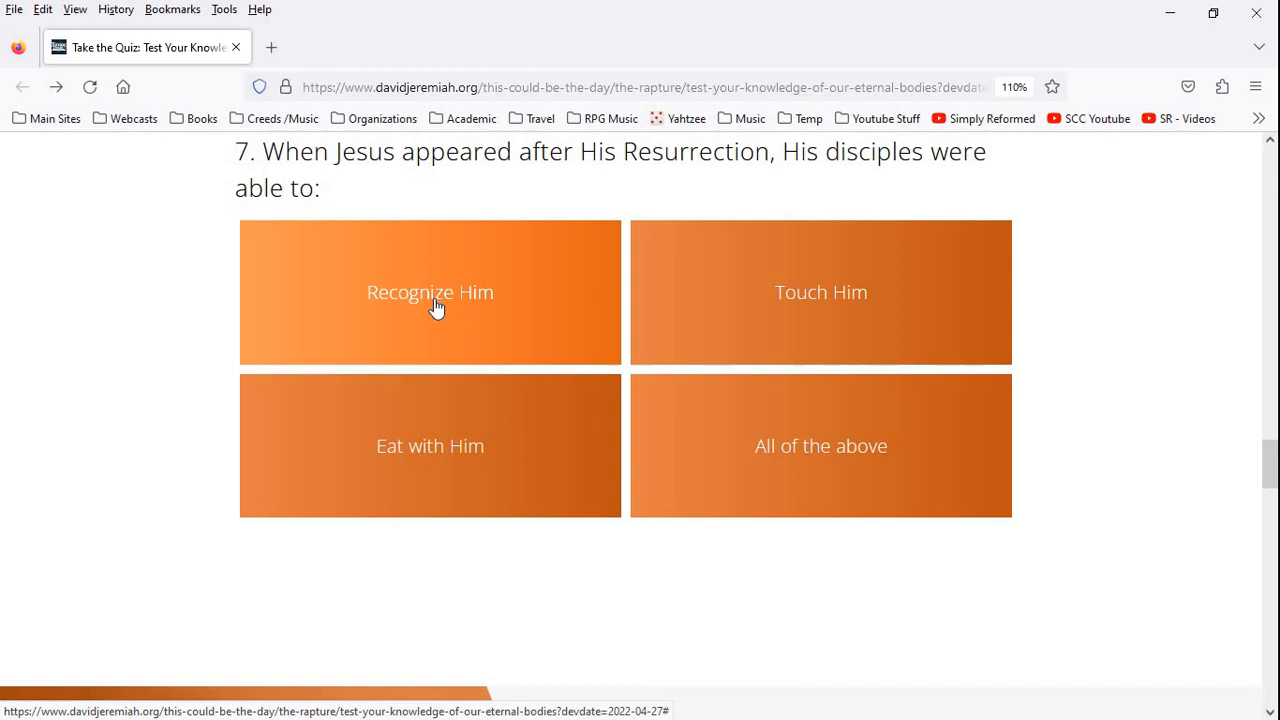
{"action": "mouse_move", "coordinate": [847, 313]}
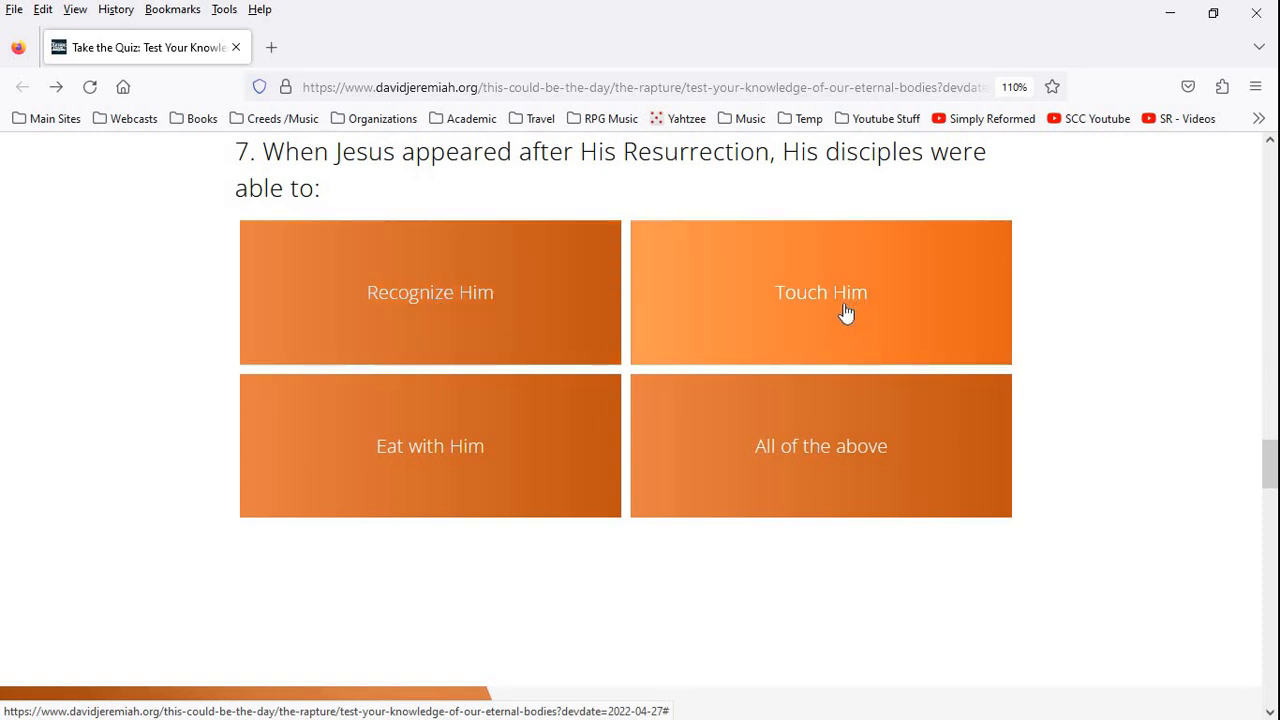
{"action": "mouse_move", "coordinate": [657, 298]}
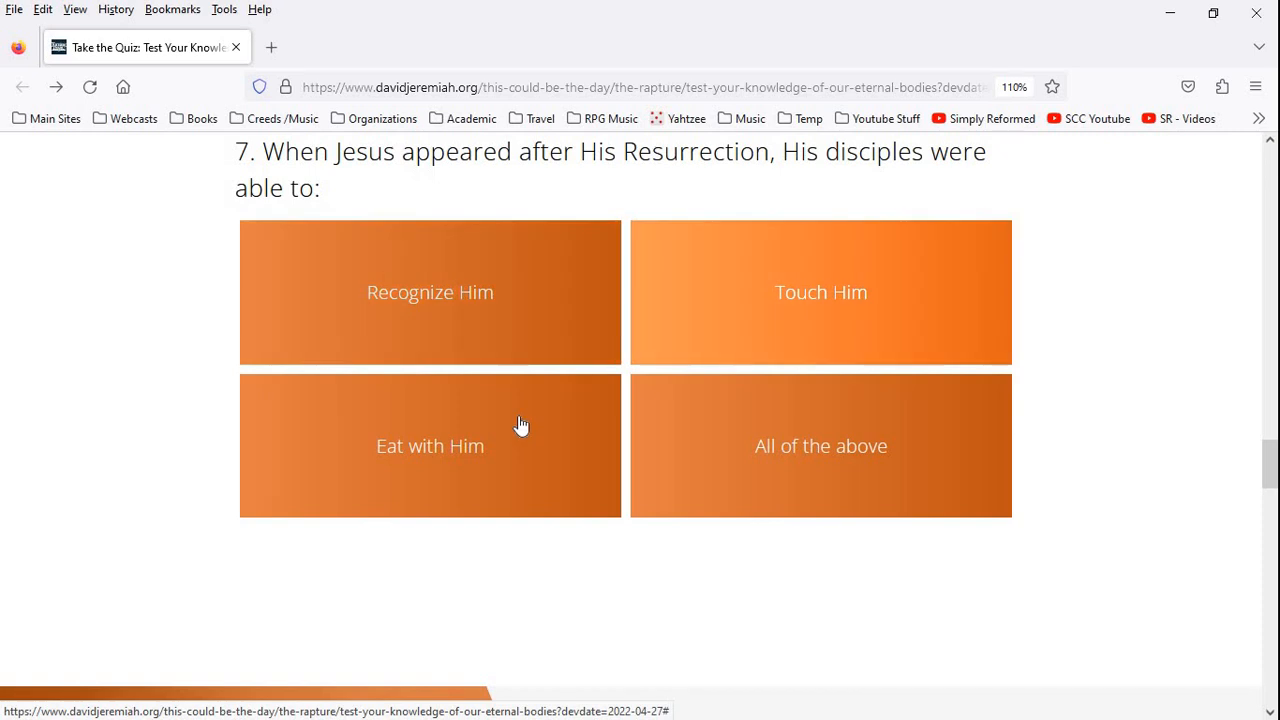
{"action": "mouse_move", "coordinate": [805, 470]}
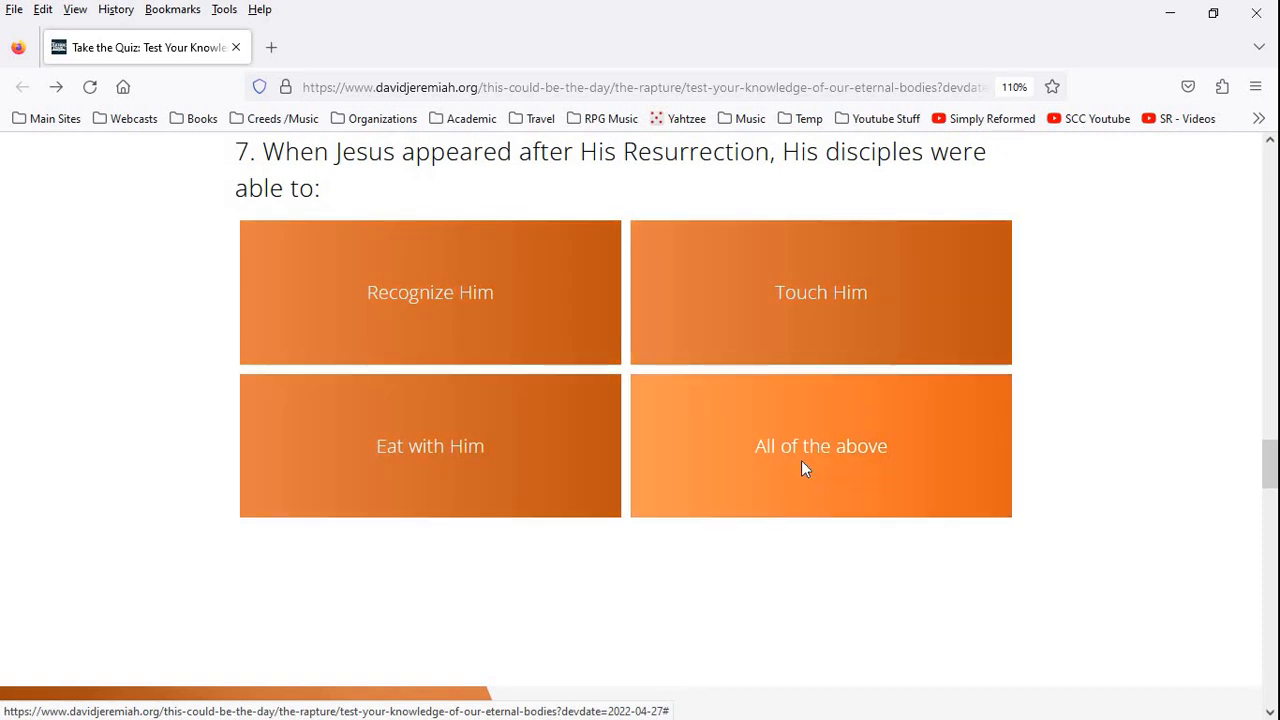
Answer question 7 with 'All of the above' and highlight the 100% (7/7) score
{"action": "left_click", "coordinate": [820, 446]}
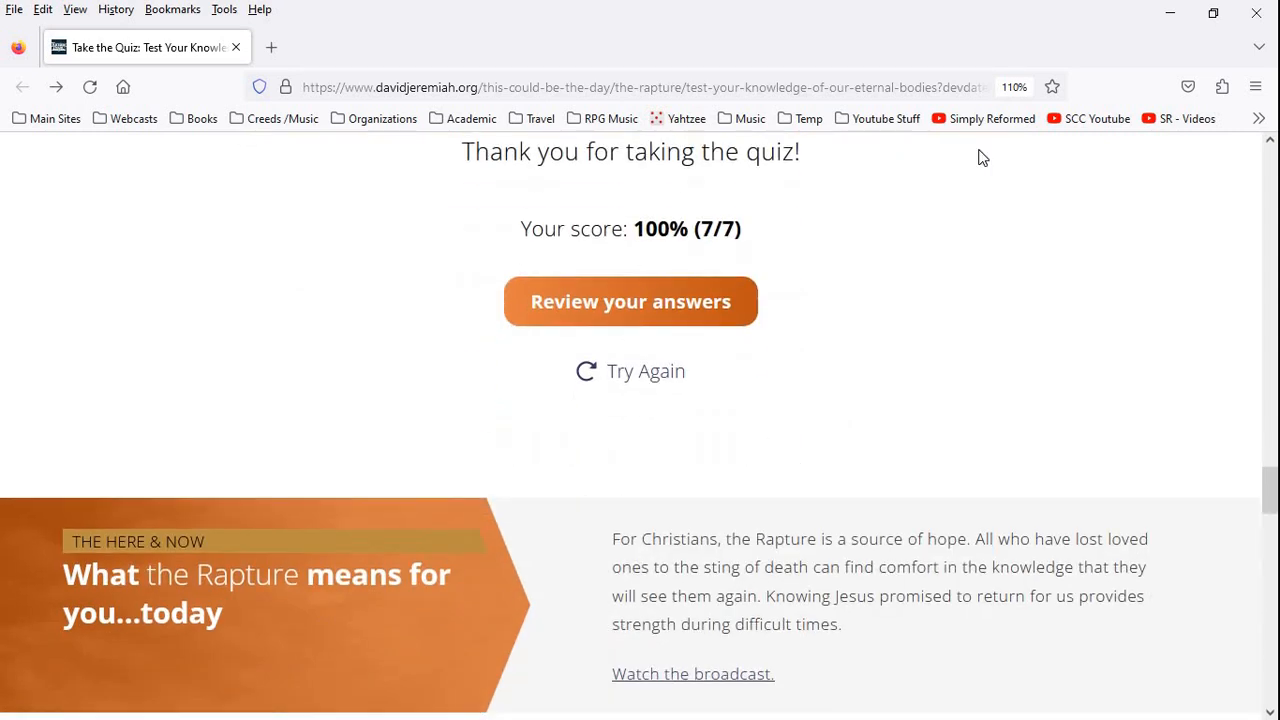
{"action": "mouse_move", "coordinate": [768, 238]}
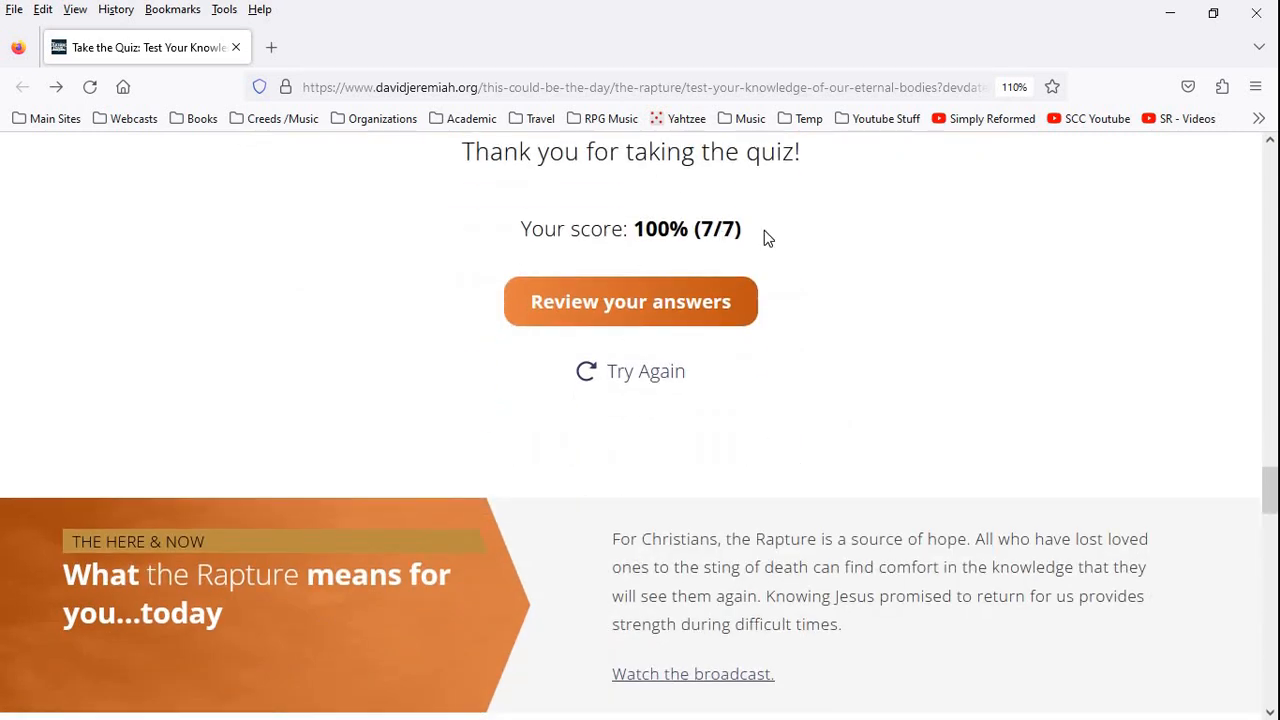
{"action": "left_click_drag", "start_coordinate": [768, 237], "coordinate": [525, 229]}
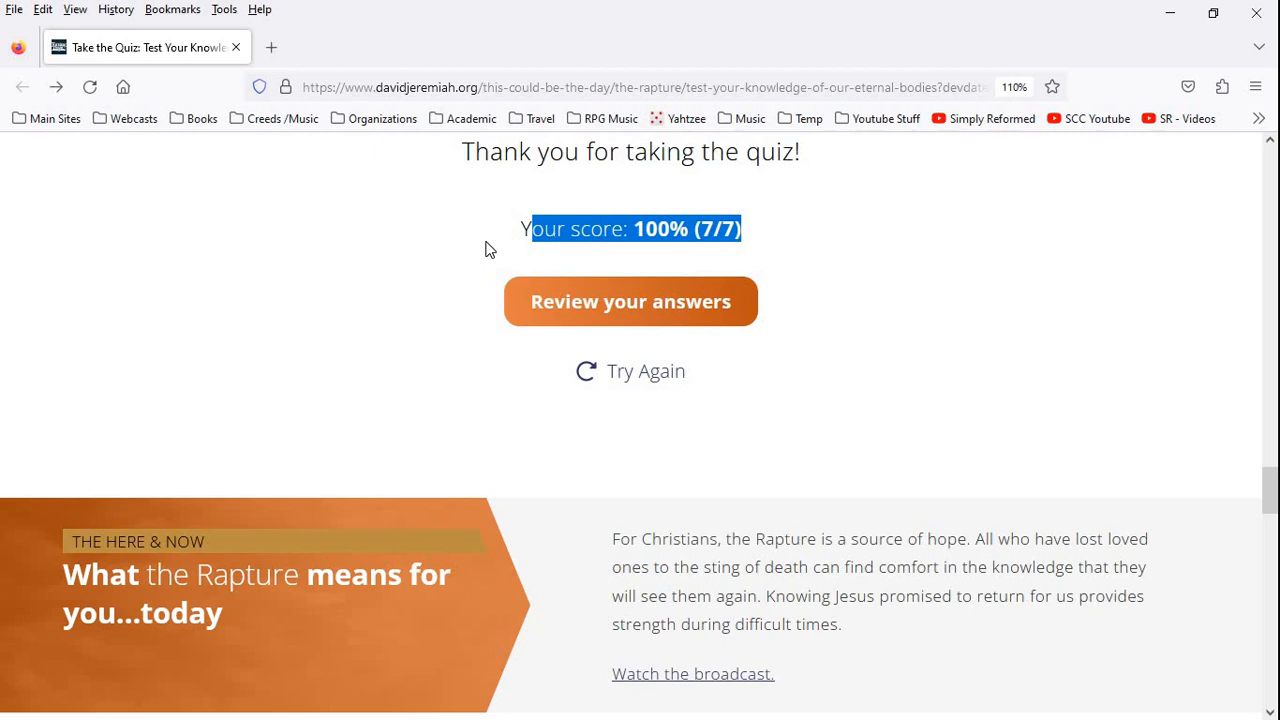